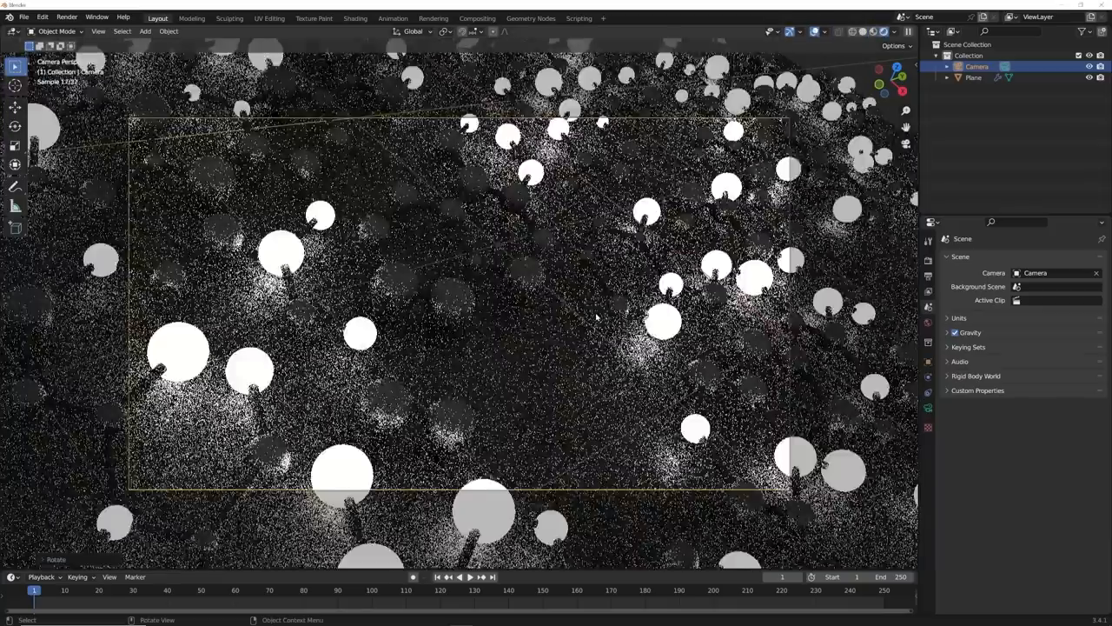
Step: Review the finished lattice's material setup, then start a new General file with an empty scene
left_click(354, 17)
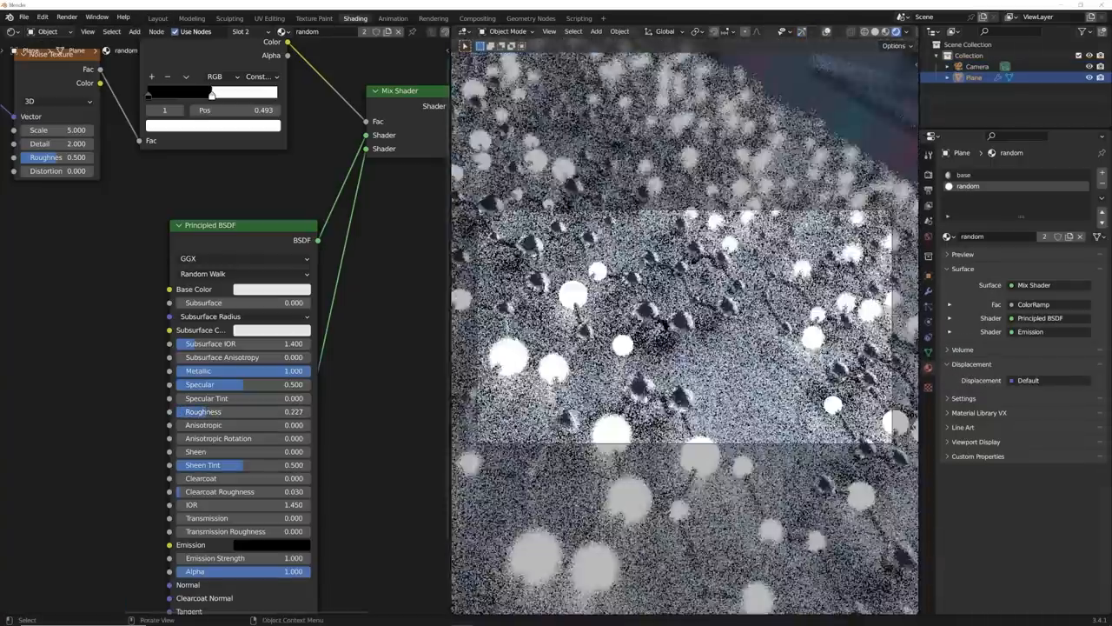
left_click(158, 17)
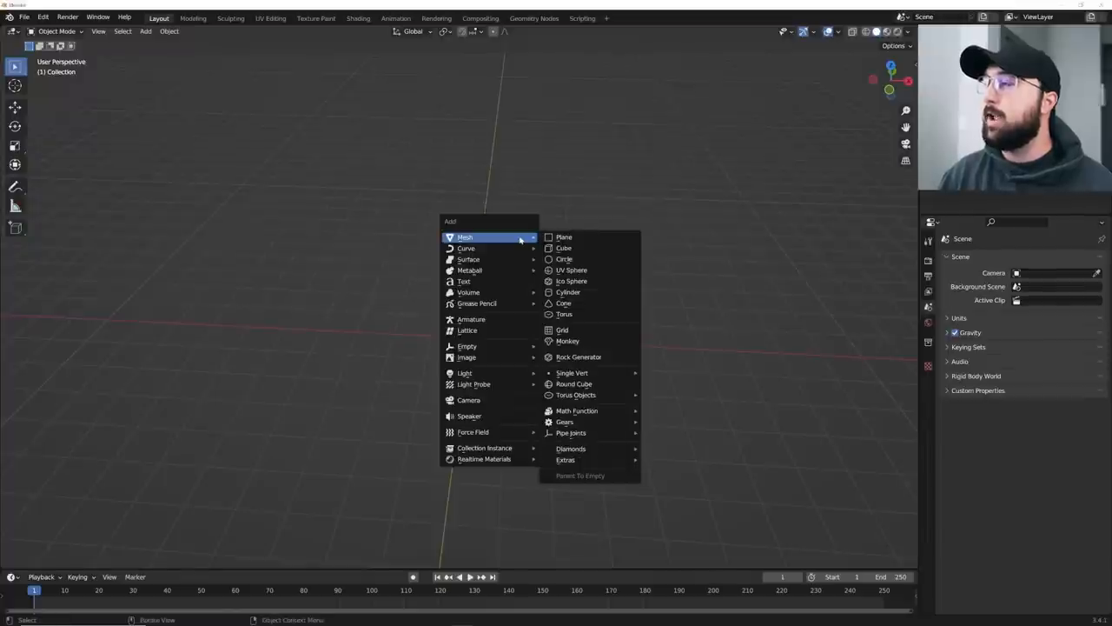
Step: Add a plane with a new geometry node tree whose Grid node is 10 m with 14 by 14 vertices
left_click(563, 237)
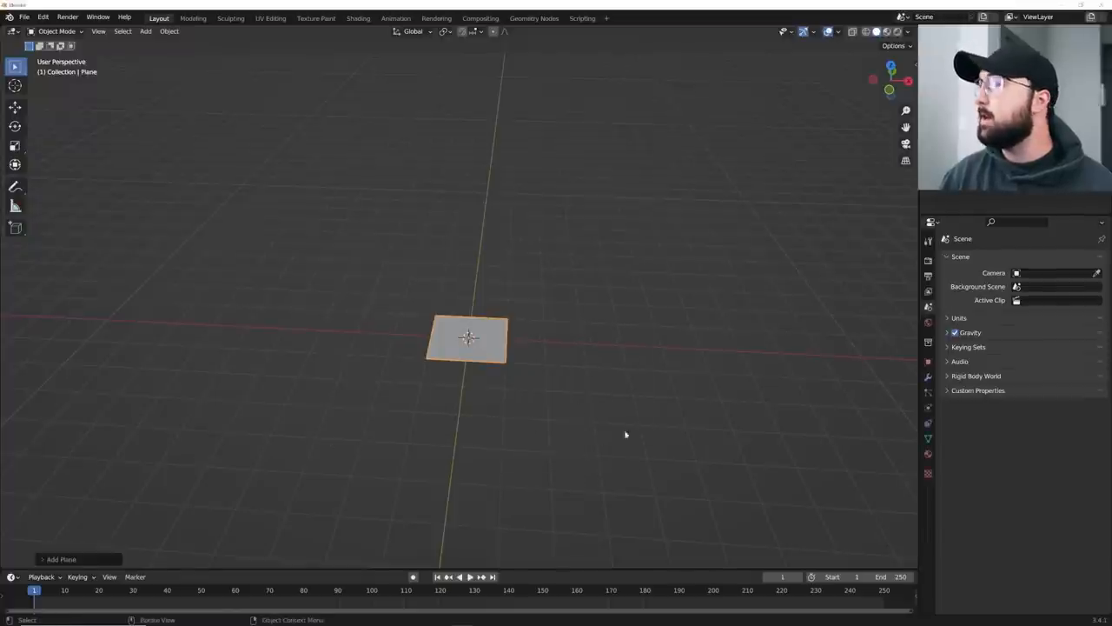
mouse_move(518, 417)
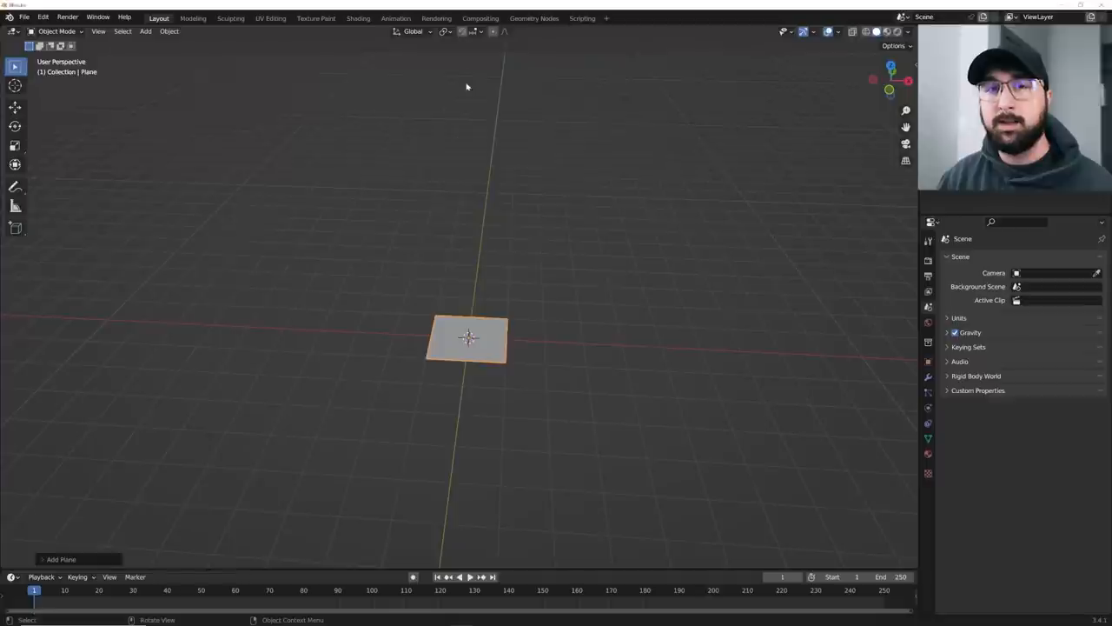
mouse_move(515, 45)
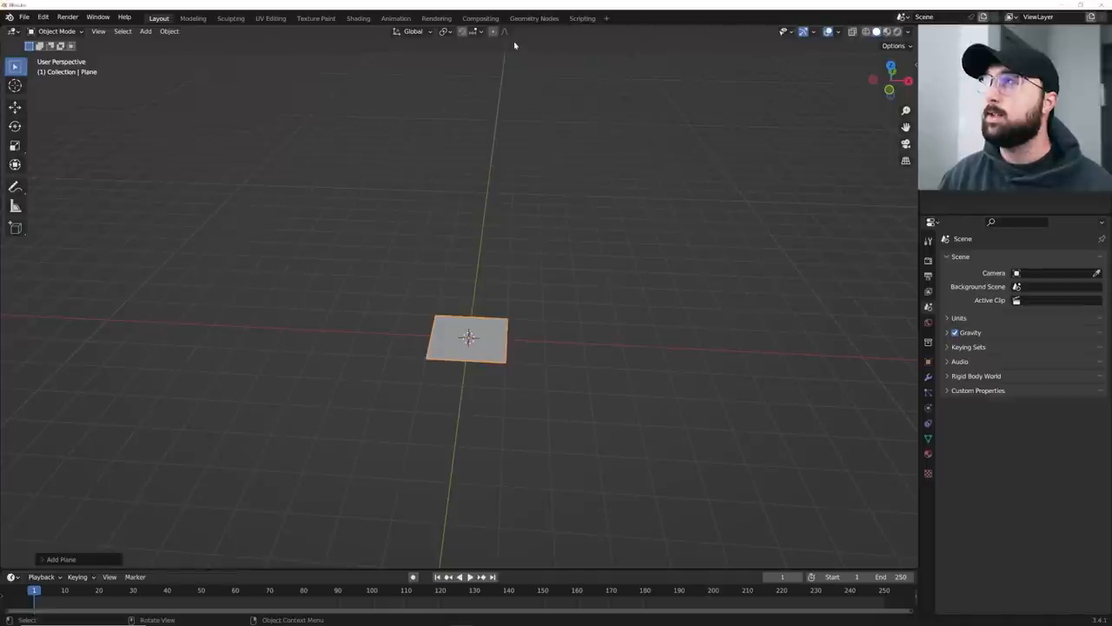
left_click(533, 17)
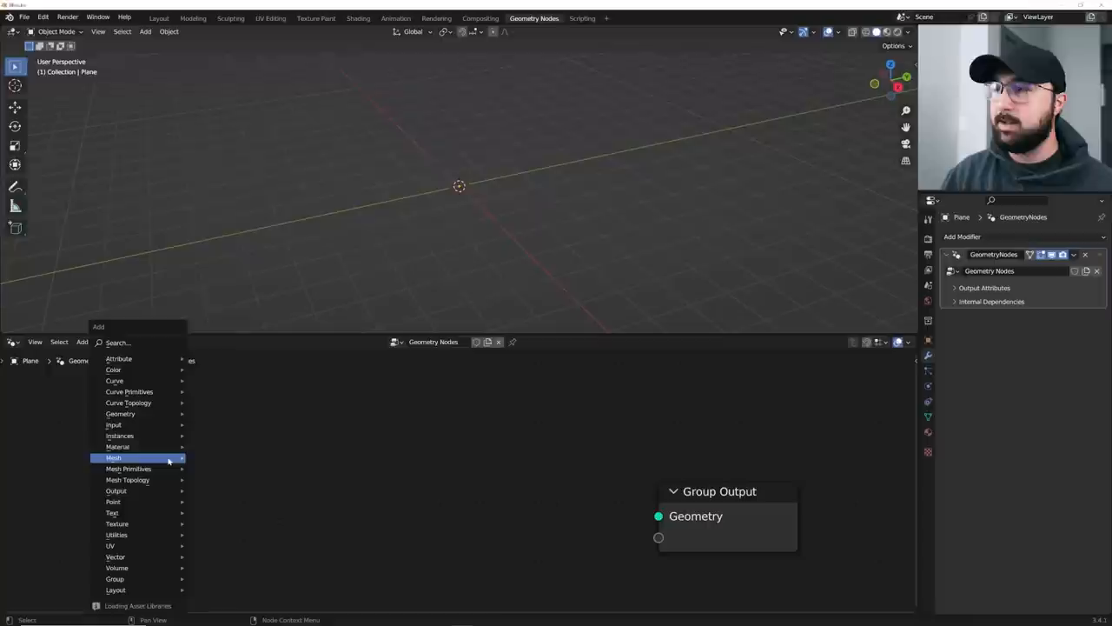
left_click(118, 340)
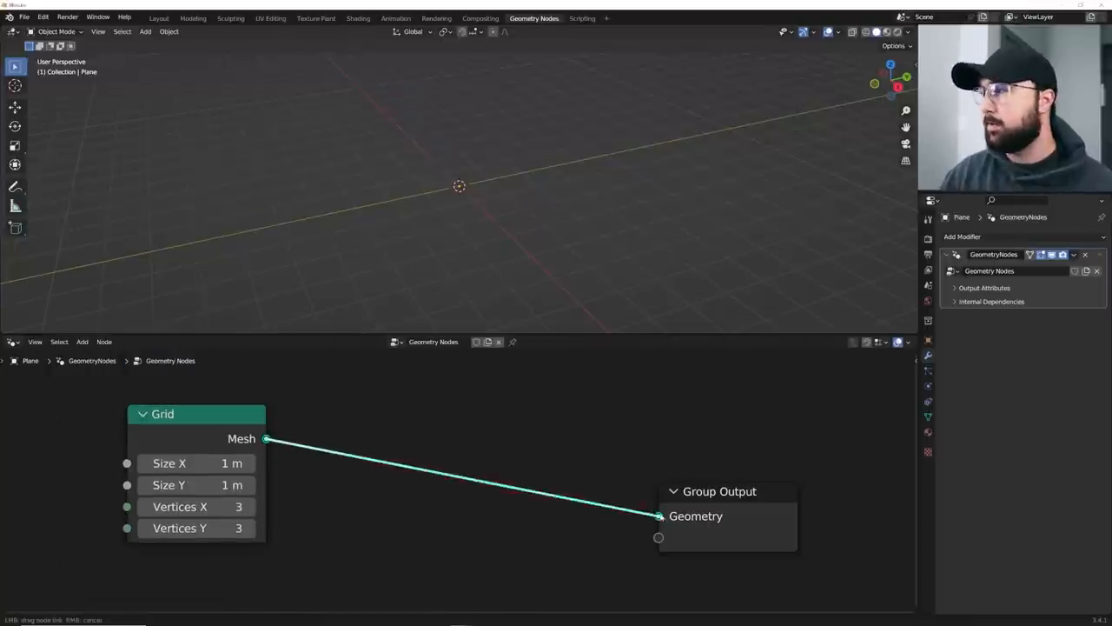
double_click(181, 507)
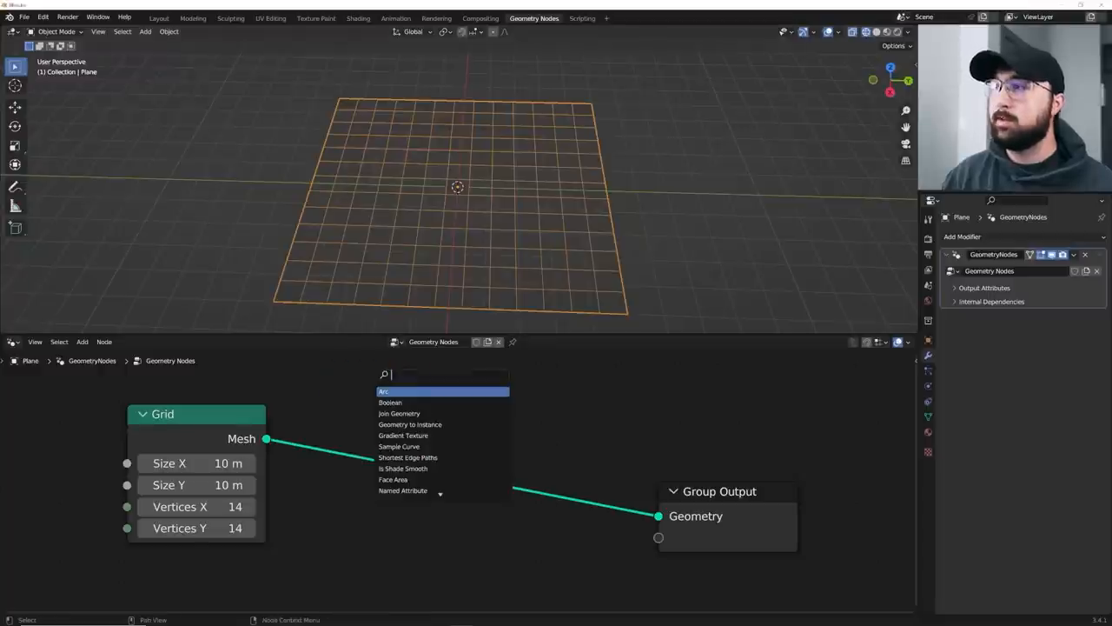
Step: Run the grid through Triangulate and Dual Mesh nodes to form a hexagonal lattice
type("TRYANB")
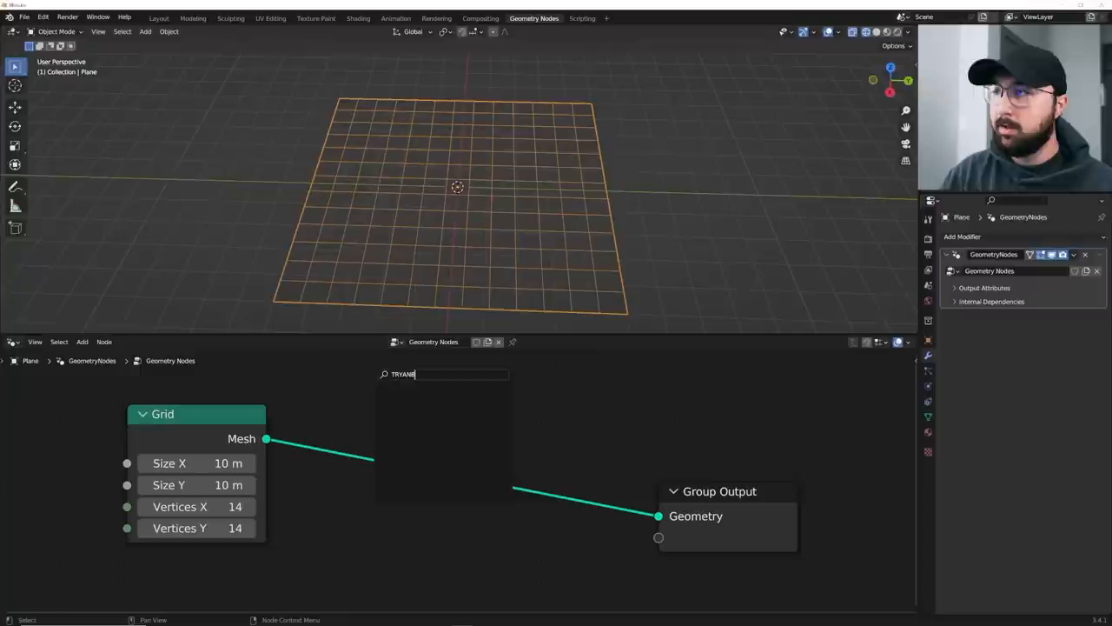
key("BackSpace")
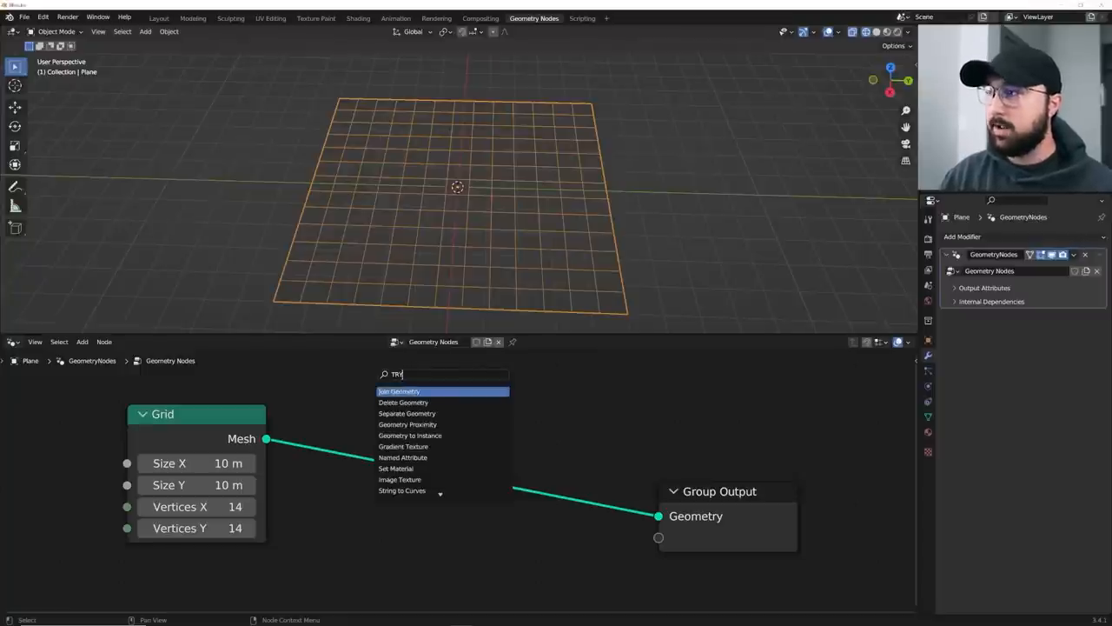
type("AN")
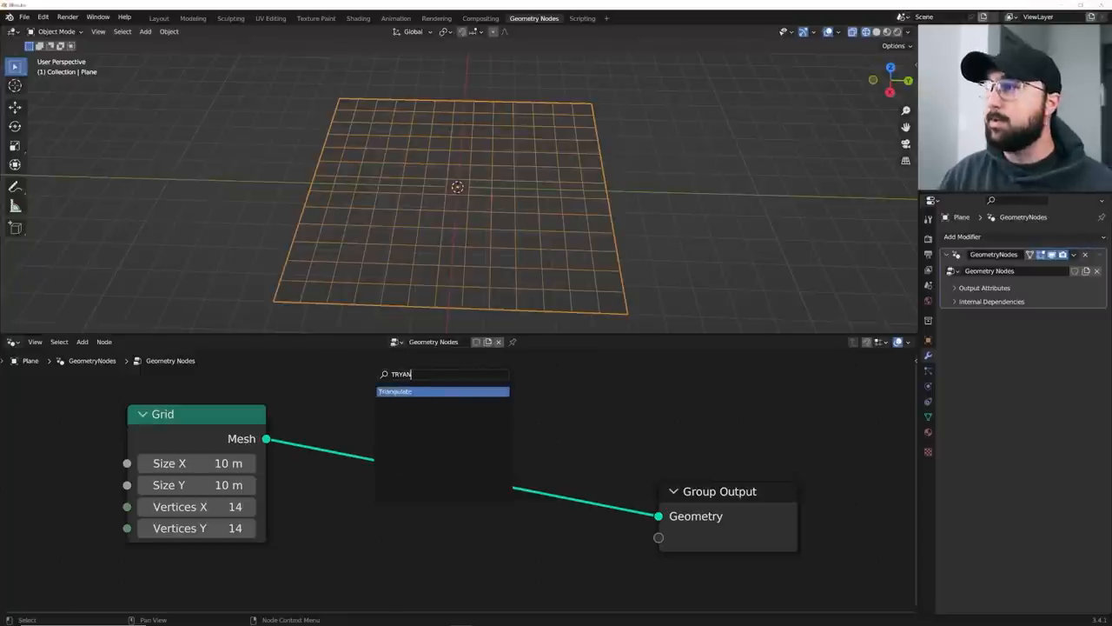
left_click(443, 389)
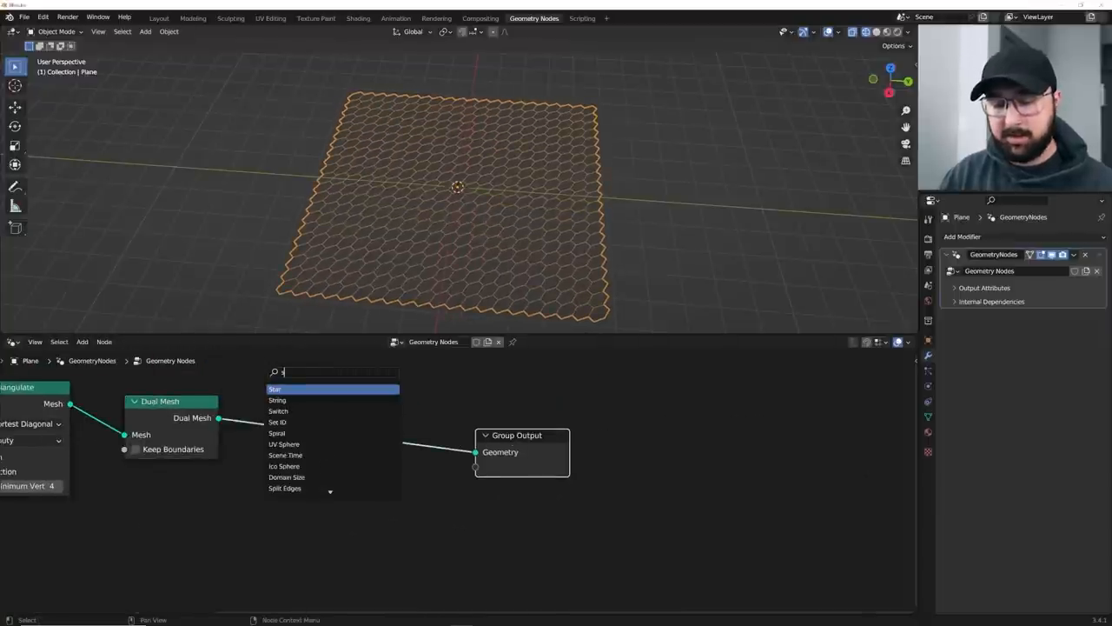
Step: Drive a Separate Geometry node with a Boolean Random Value at probability 0.461 to scatter hexagon patches
type("sep")
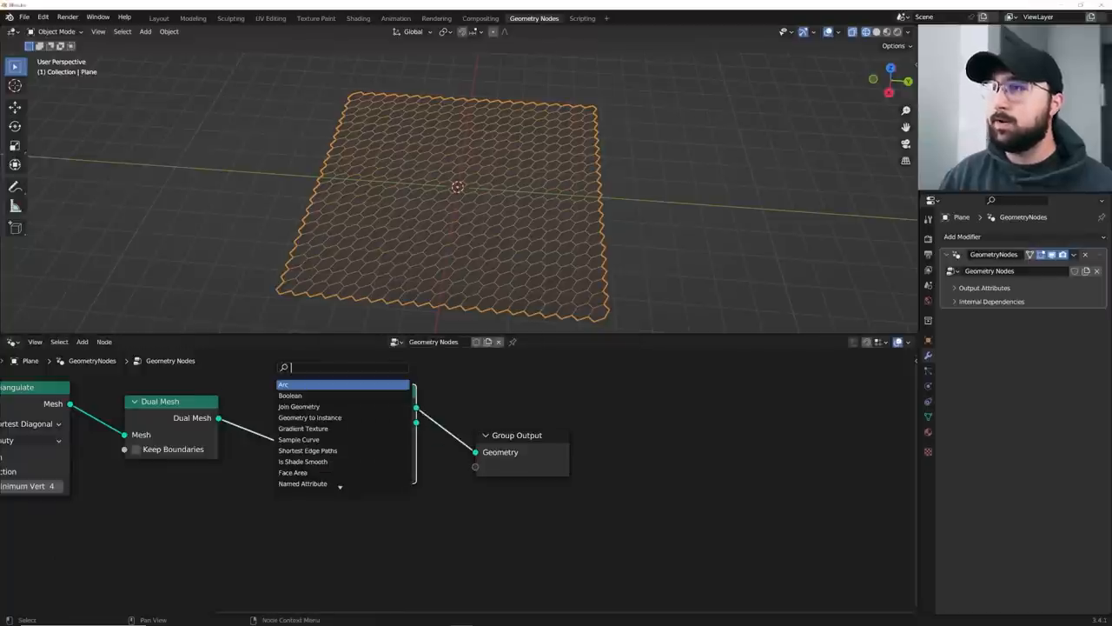
type("r")
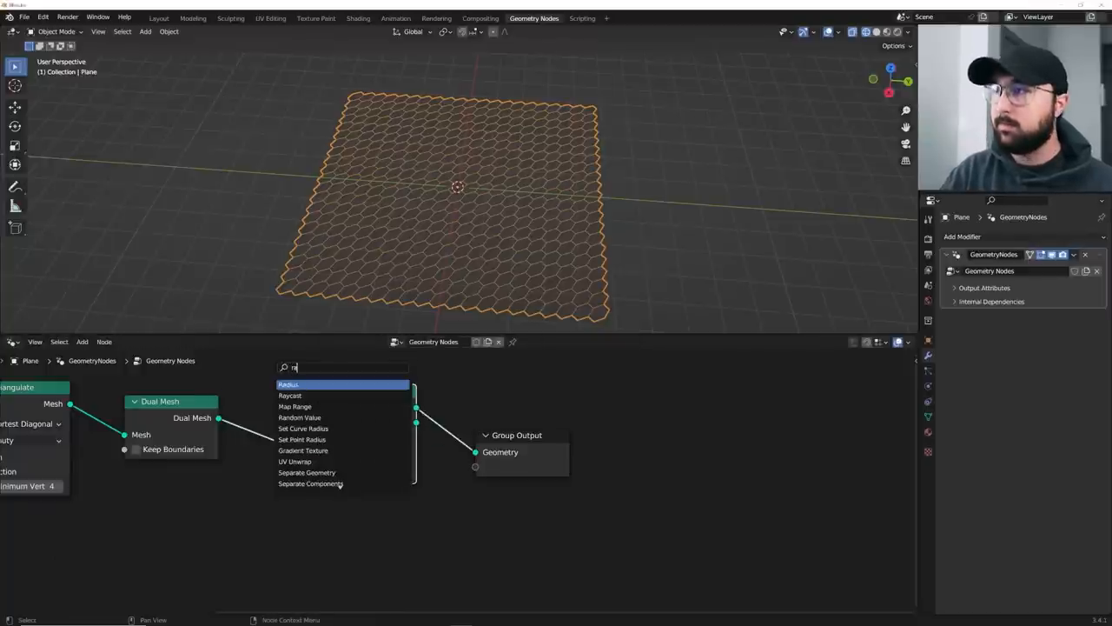
left_click(306, 473)
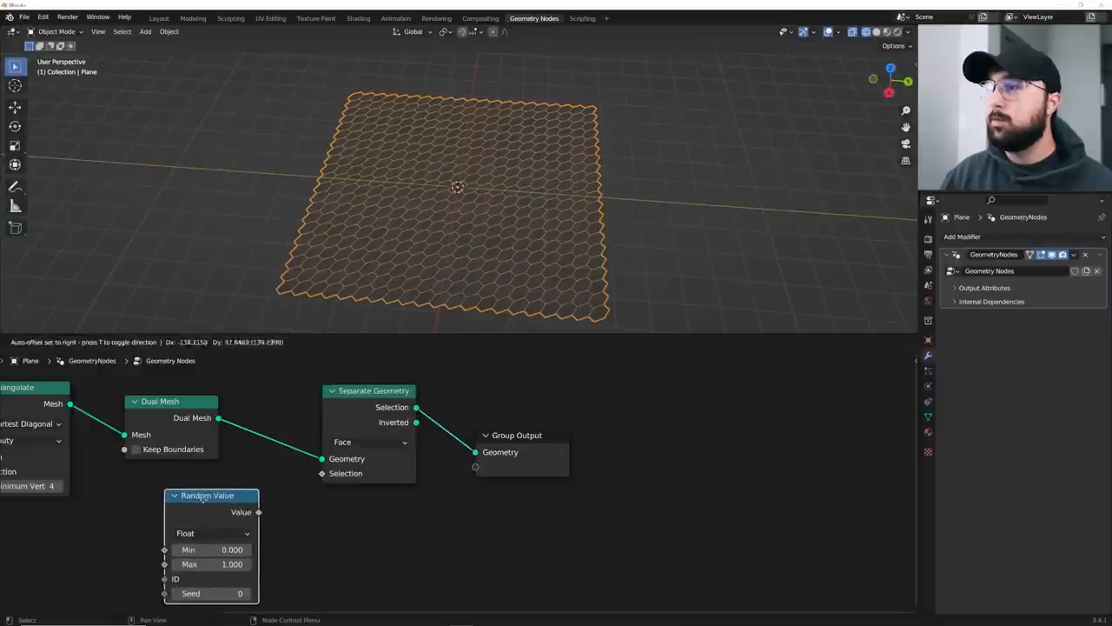
left_click(212, 532)
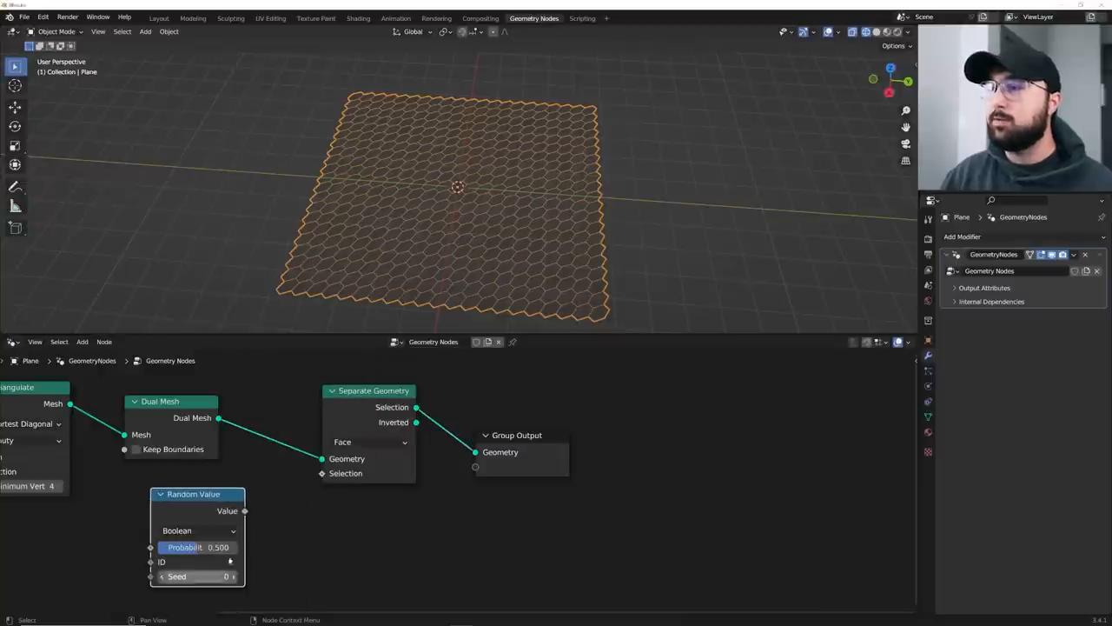
left_click_drag(243, 510, 321, 473)
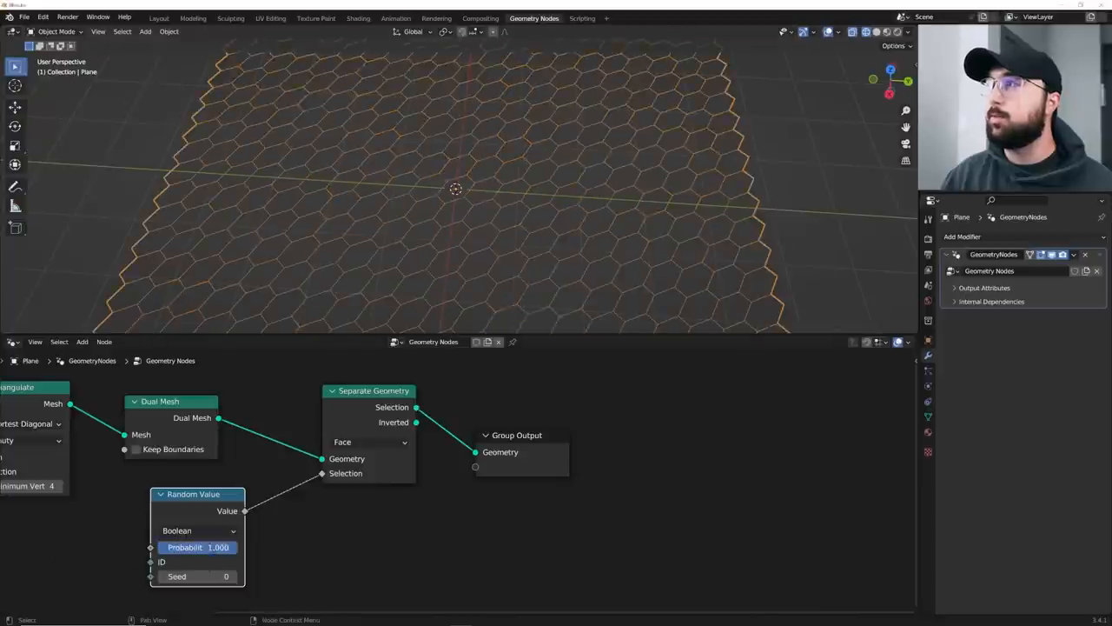
left_click_drag(198, 546, 165, 545)
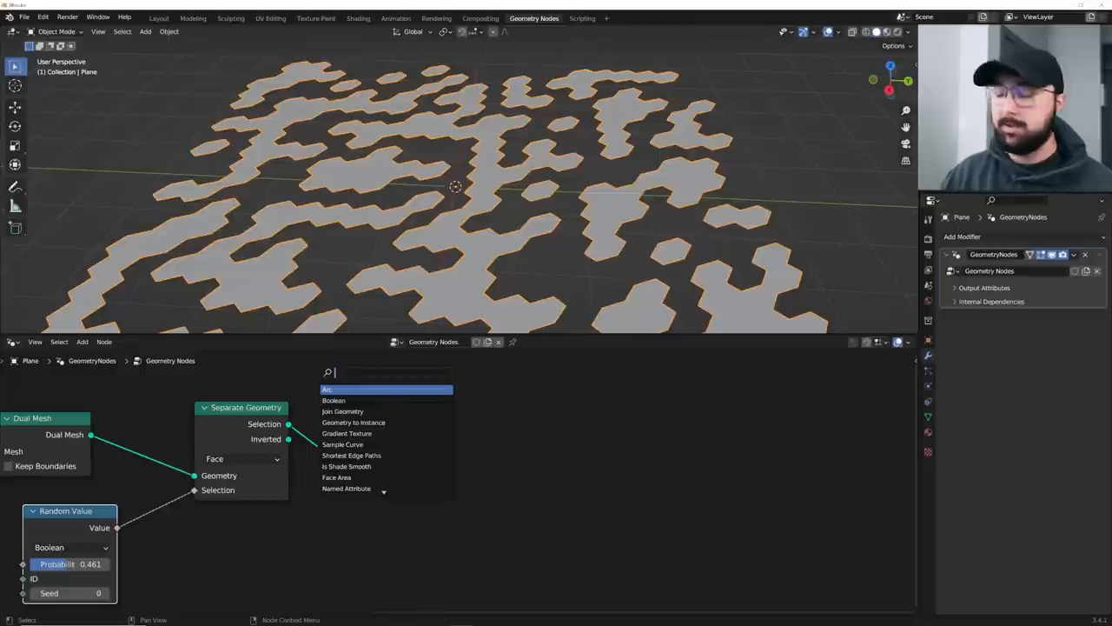
Step: Convert hexagon edges to curves and sweep them with a Curve Circle profile into thin tubes
type("mesh t")
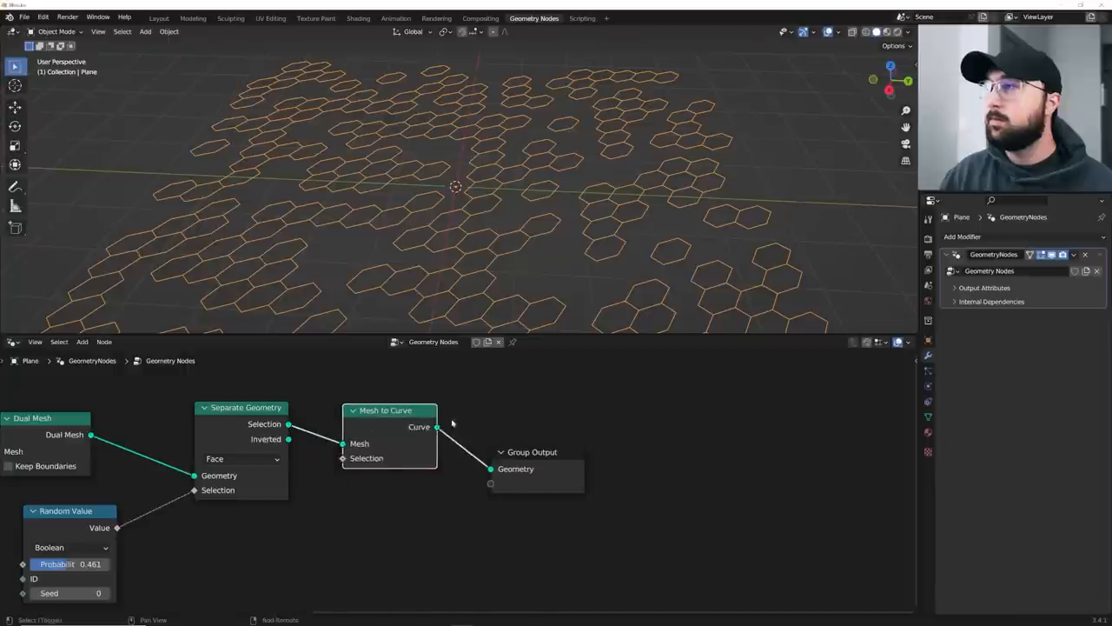
type("cu")
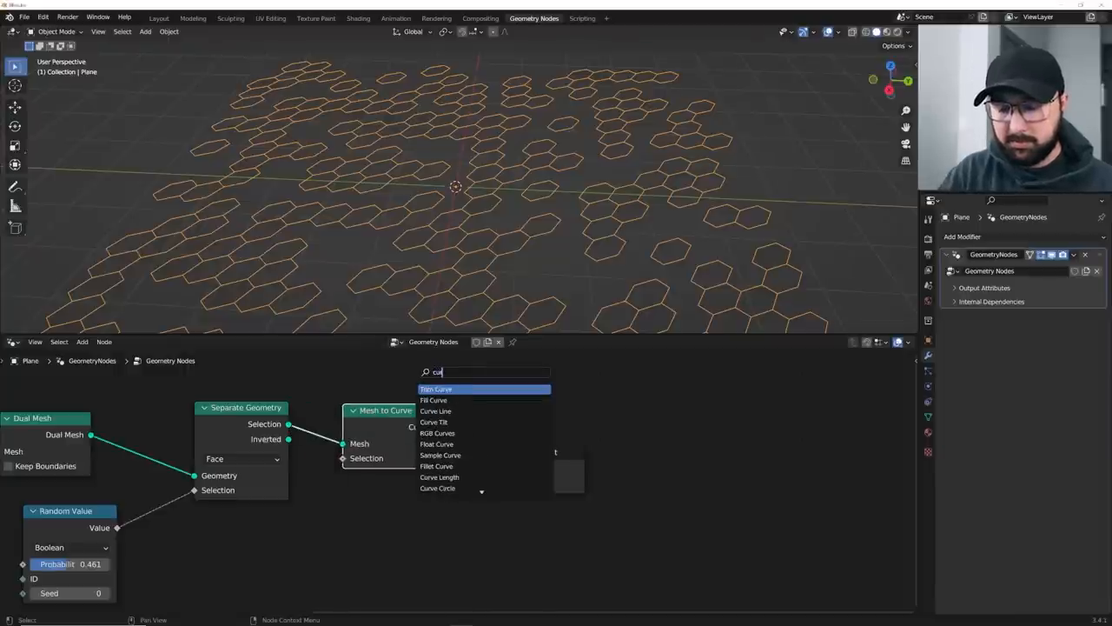
type("curve to m")
type("circ")
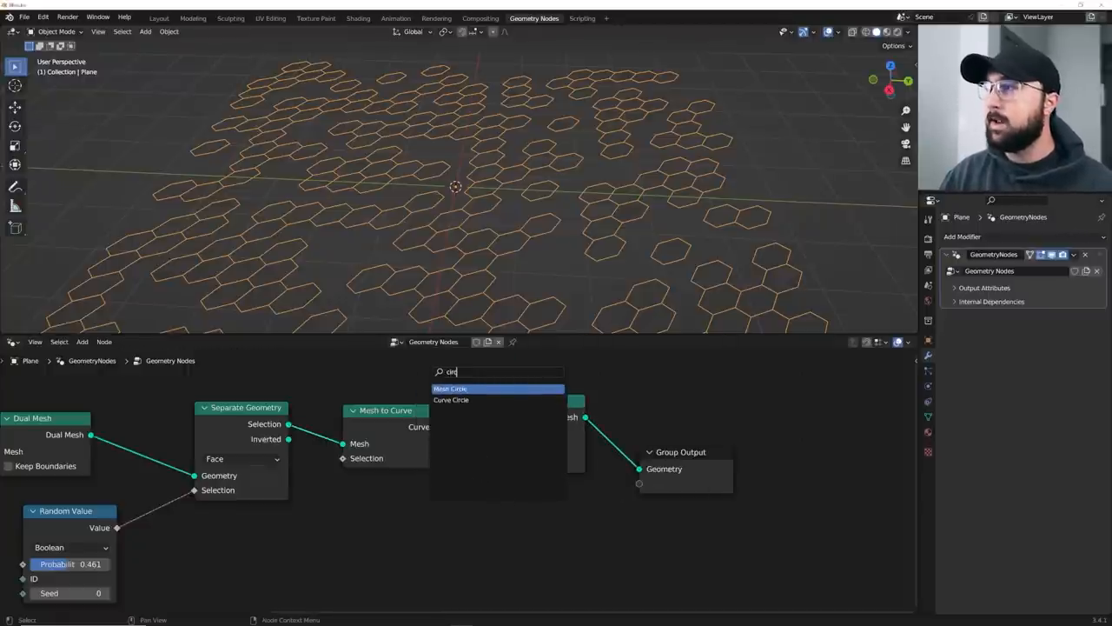
left_click(452, 400)
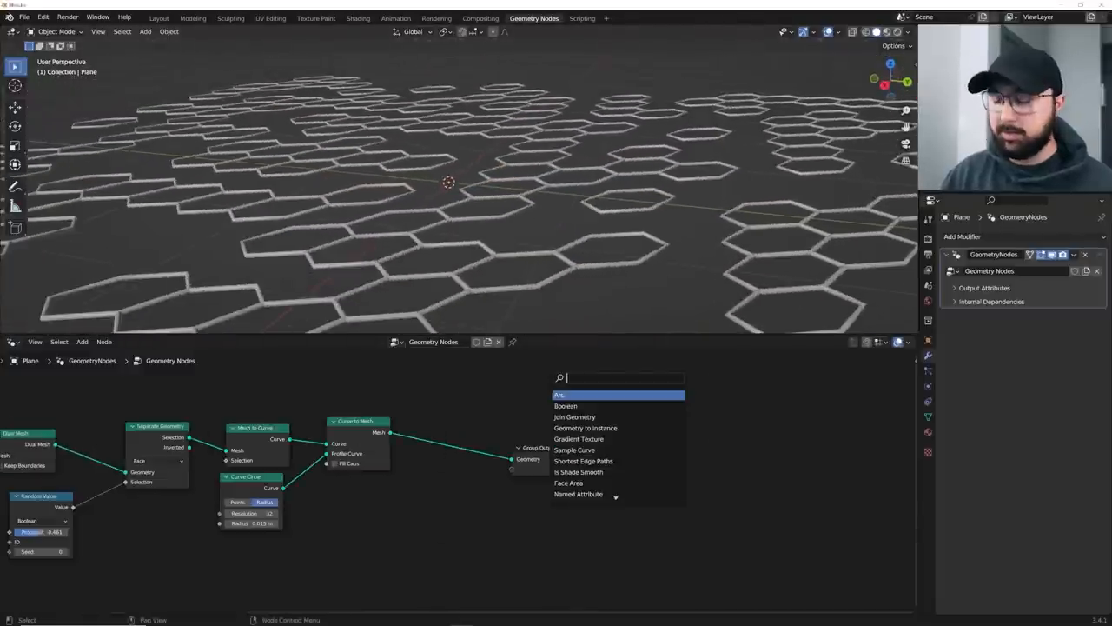
Step: Instance Ico Spheres on the lattice points and join them with the tubes via Join Geometry
type("join")
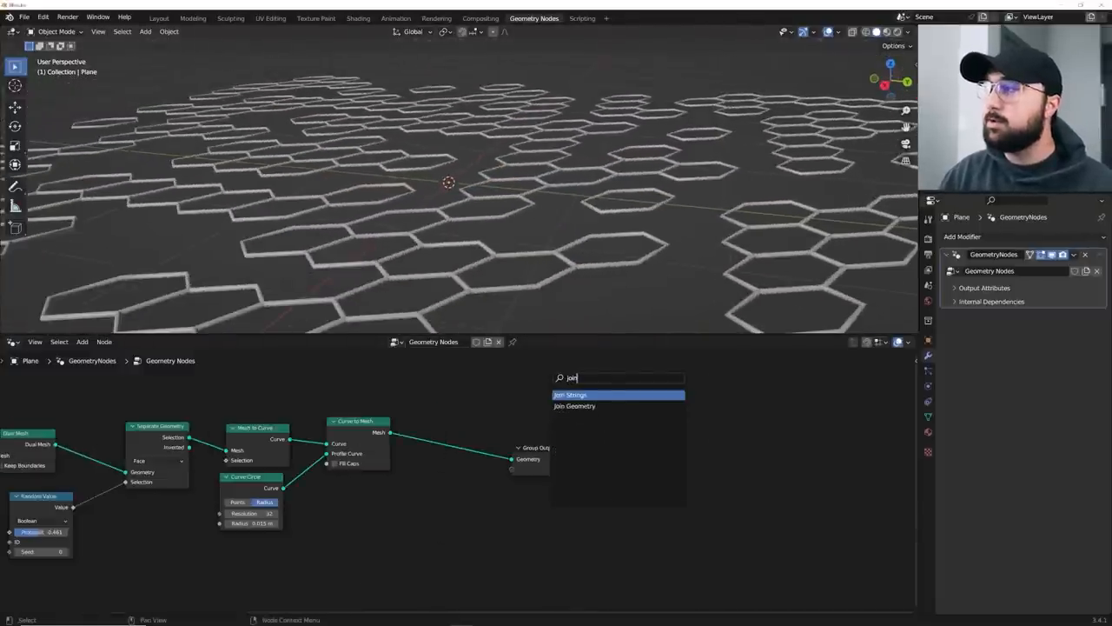
left_click(573, 406)
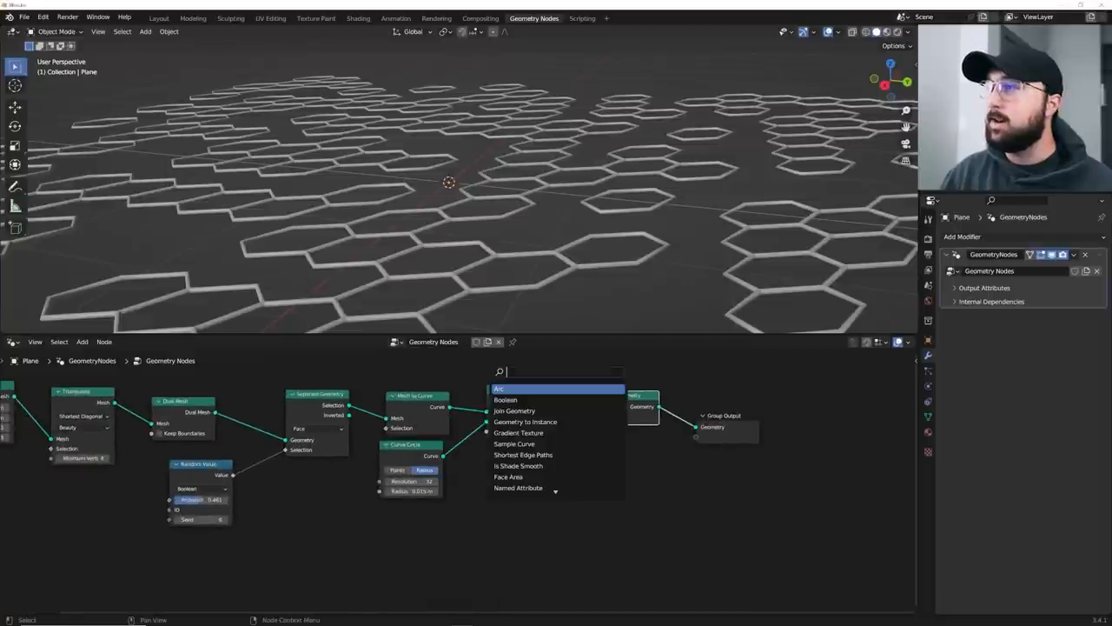
type("inst")
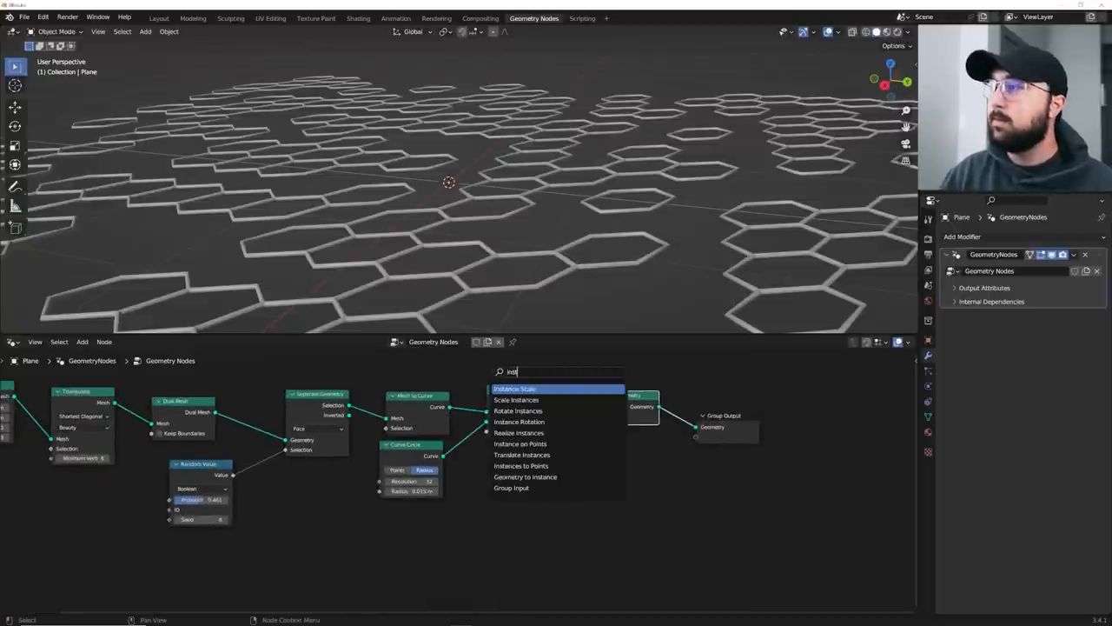
left_click(521, 443)
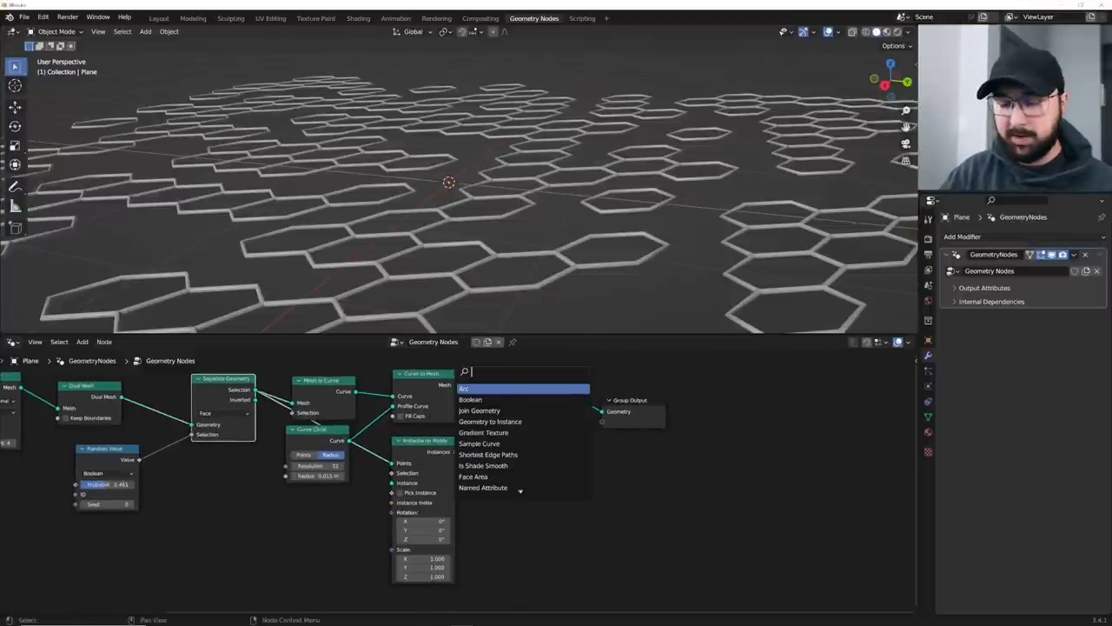
type("ico")
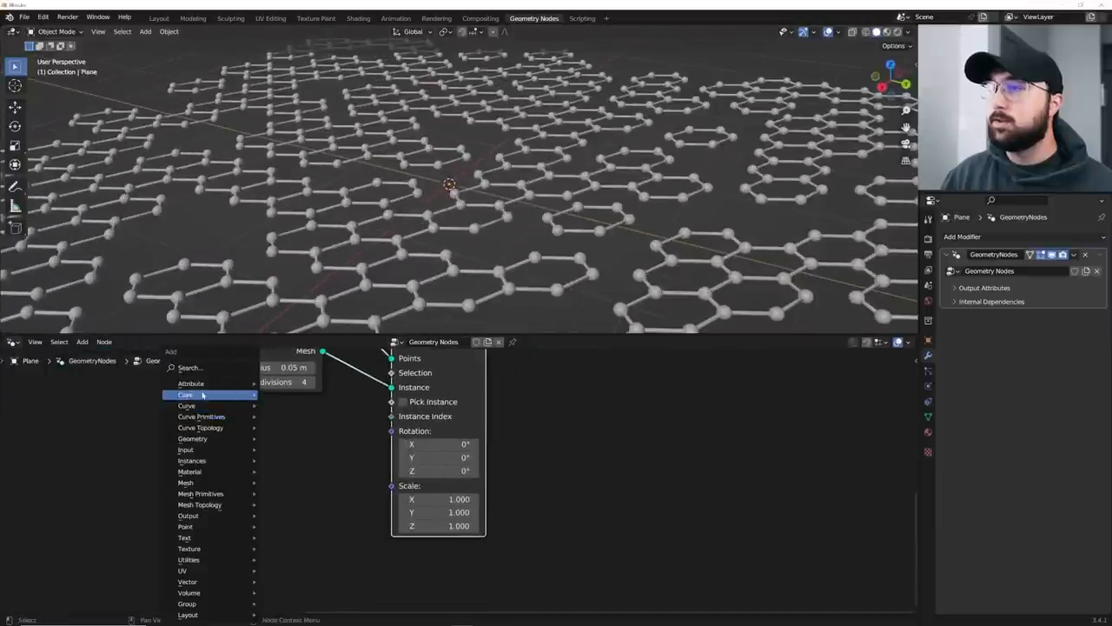
Step: Randomize sphere scale with a Float Random Value between 0.39 and 1.06 and a changed seed
type("rand")
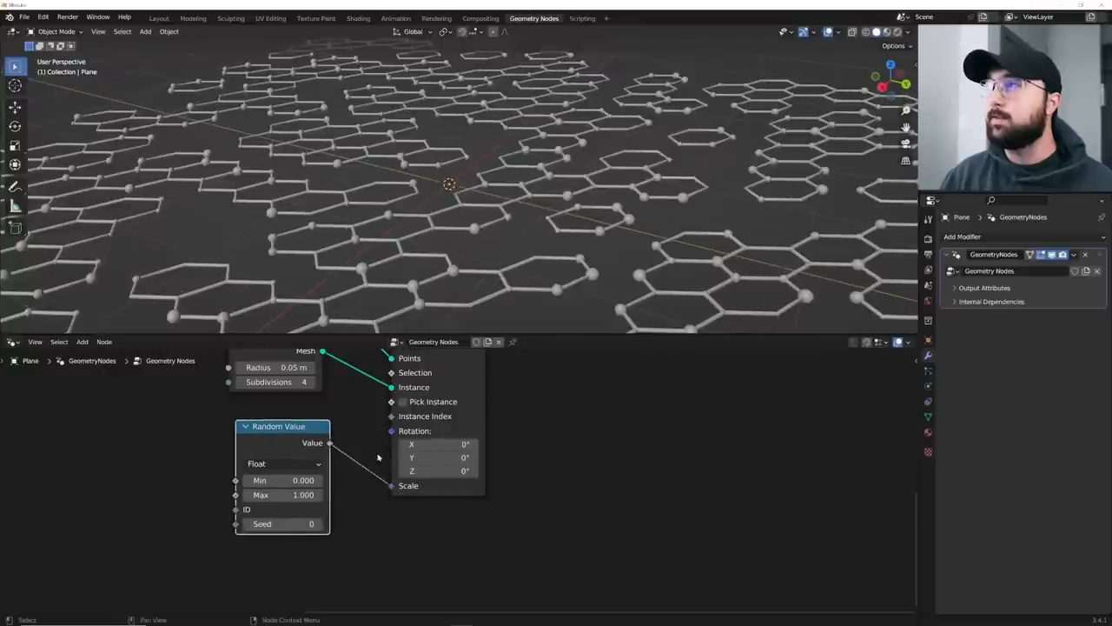
left_click_drag(278, 493, 313, 494)
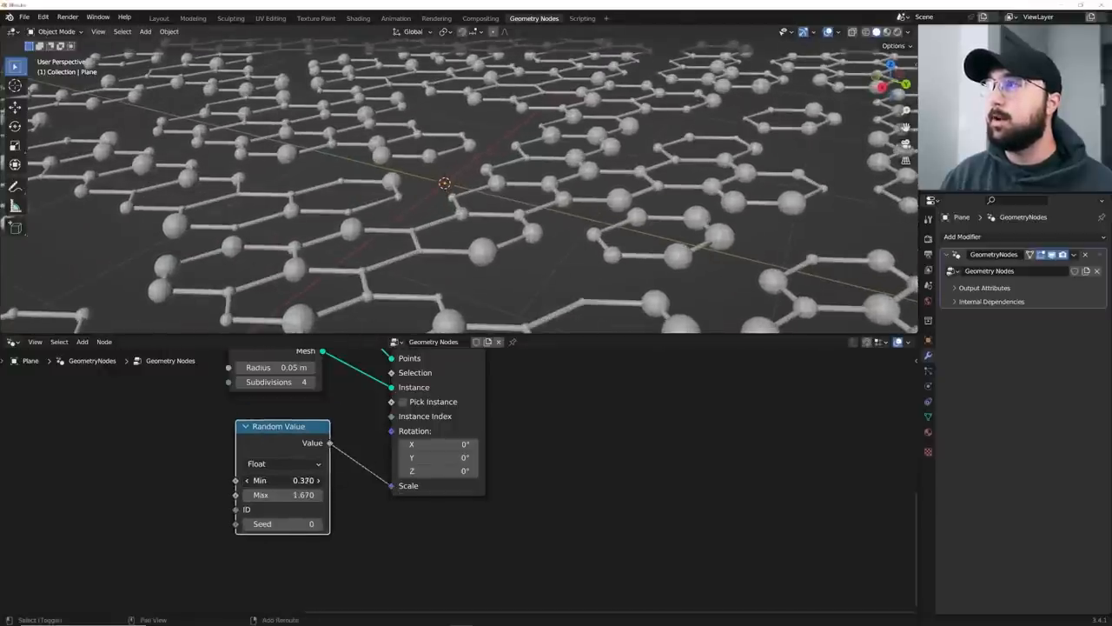
left_click_drag(287, 479, 303, 480)
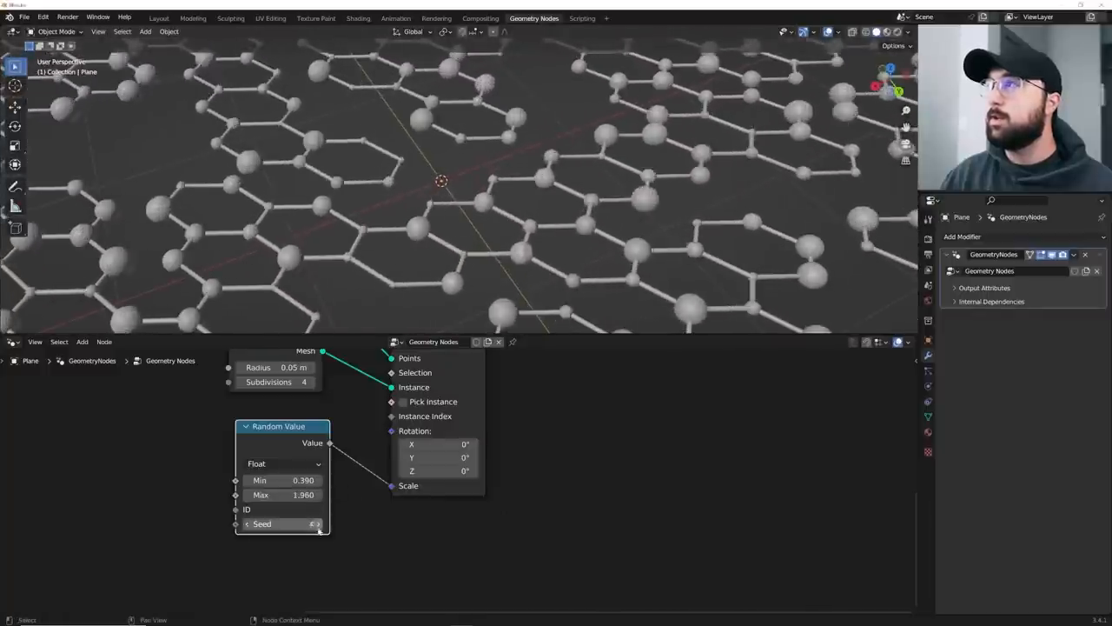
left_click(281, 523)
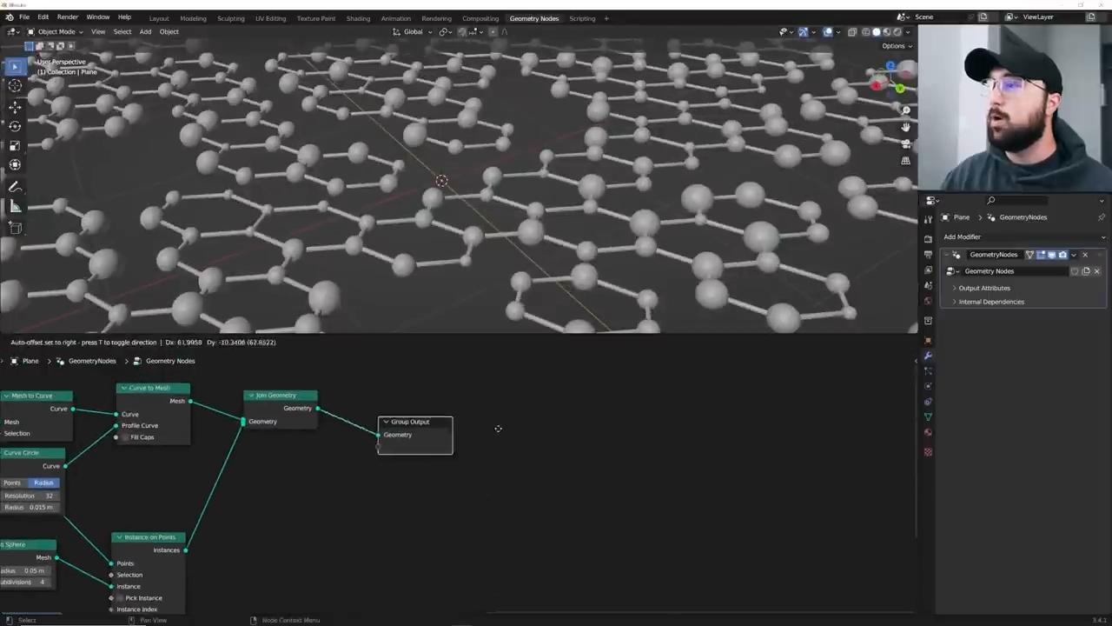
left_click(82, 340)
type("t")
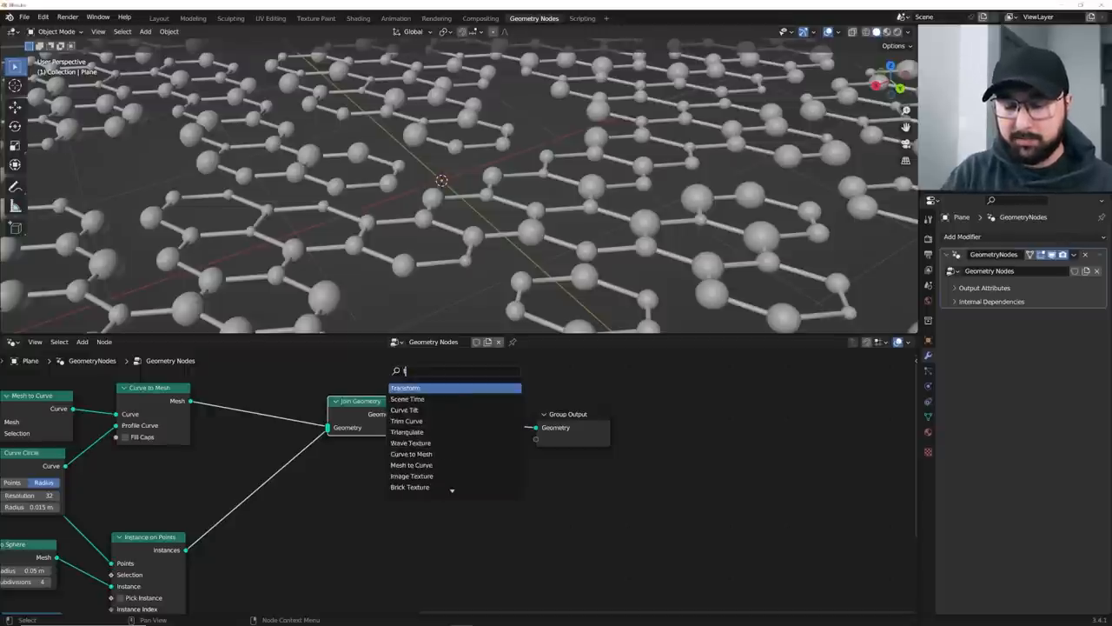
Step: Add a Transform node after the sphere instancing and shift the spheres' vertical translation
left_click(414, 387)
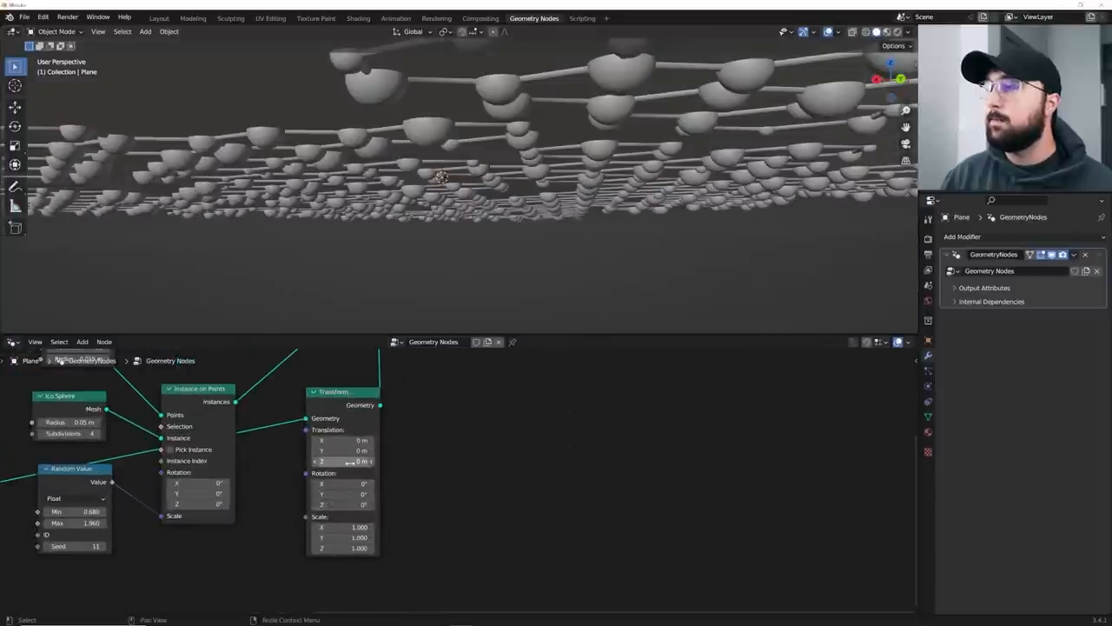
left_click_drag(339, 462, 365, 462)
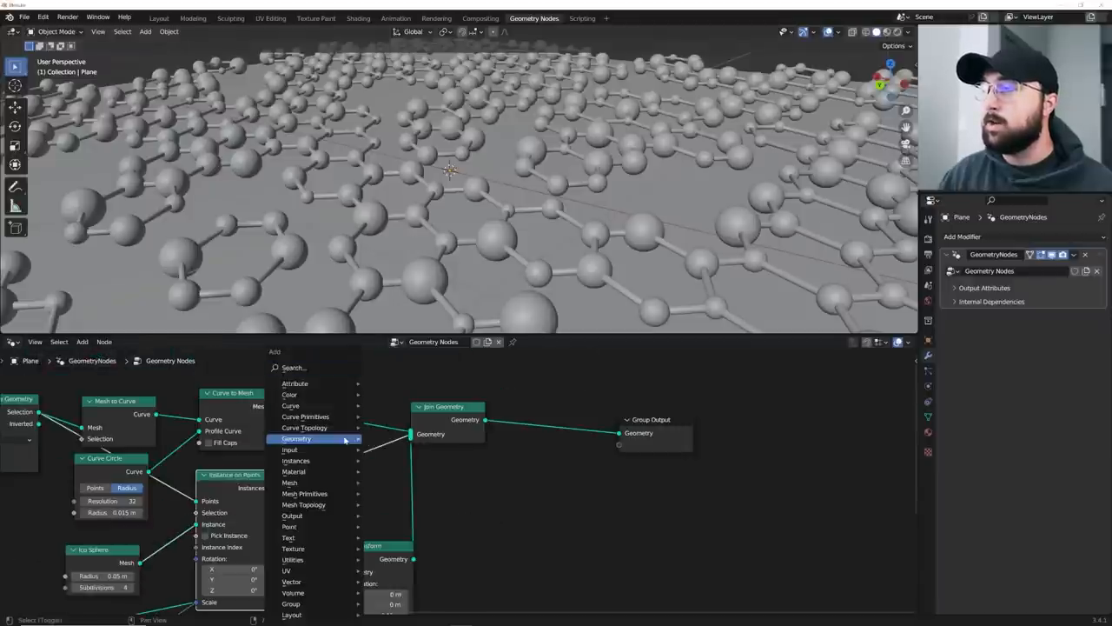
Step: Add Set Shade Smooth to the sphere instances and Set Material nodes before Join Geometry
type("set")
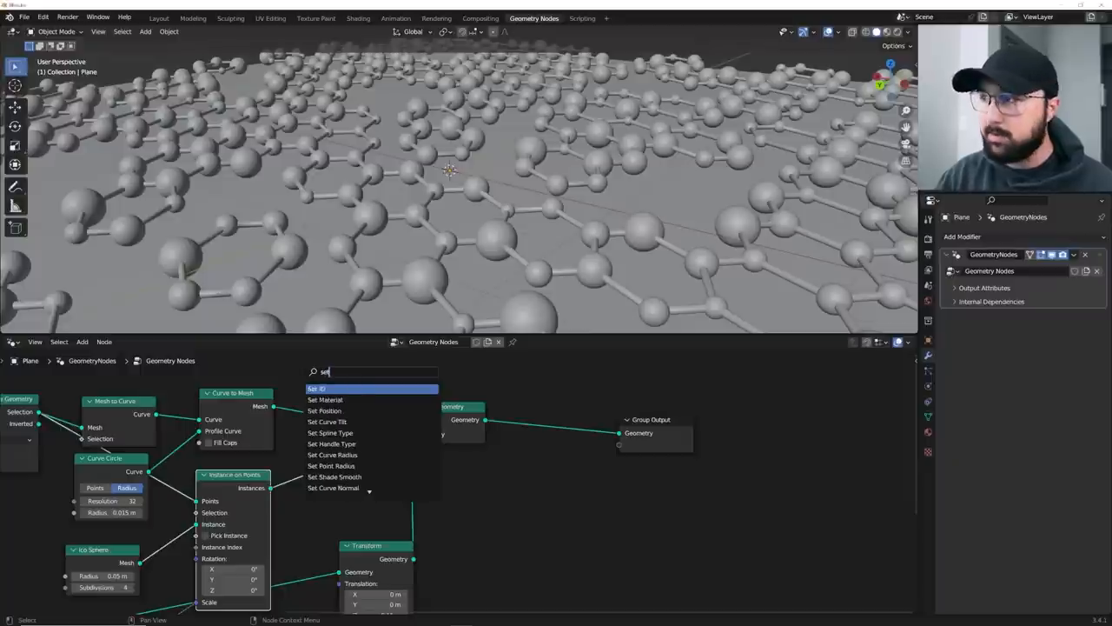
type("s")
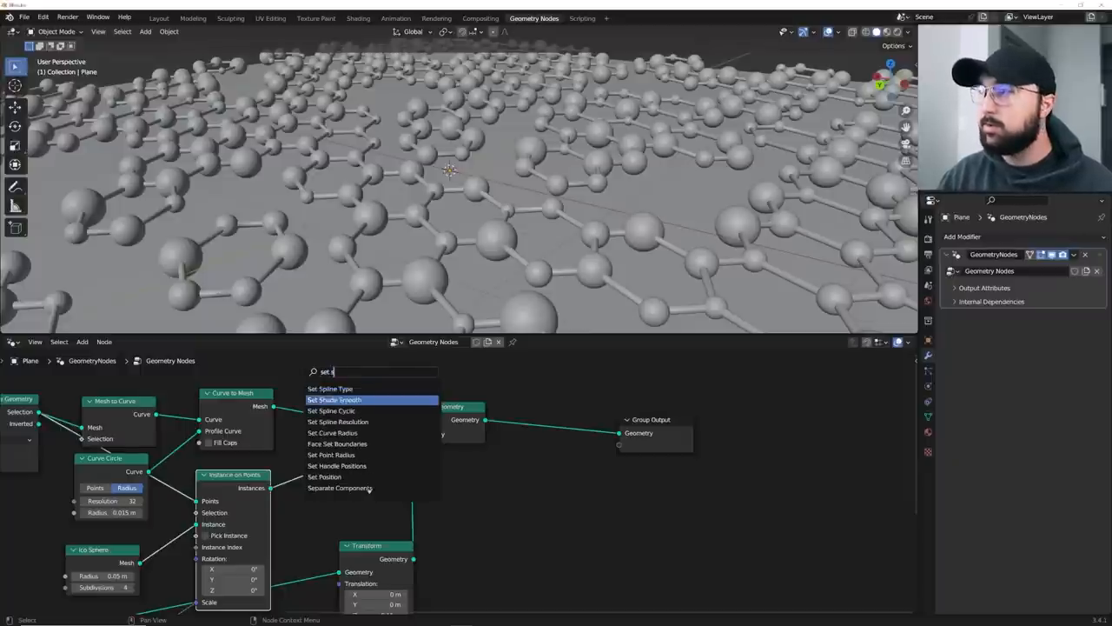
left_click(333, 400)
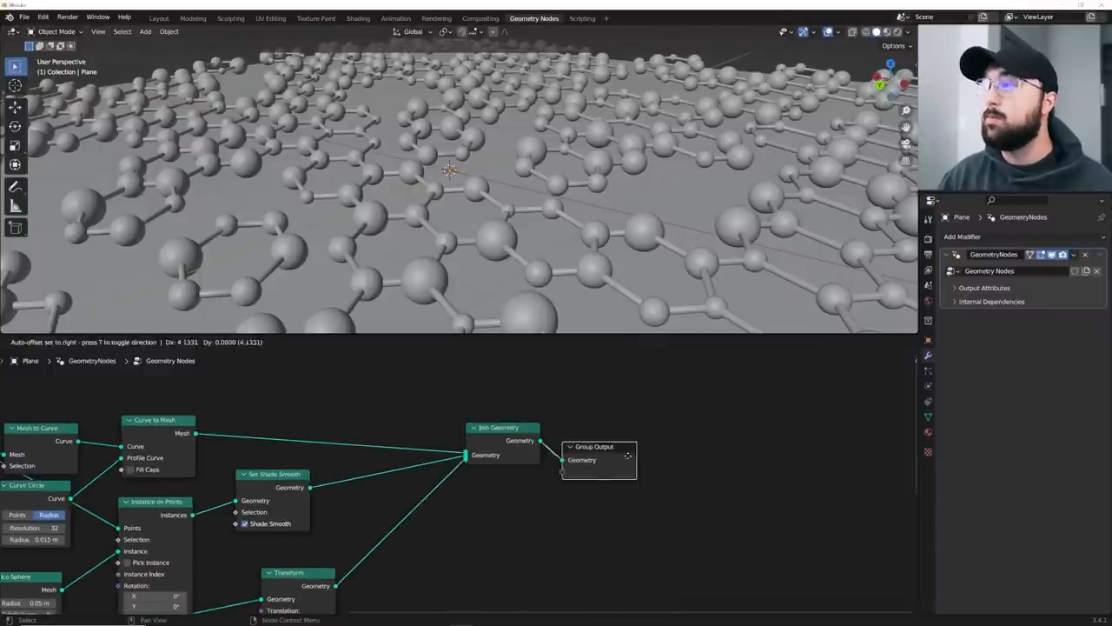
type("se")
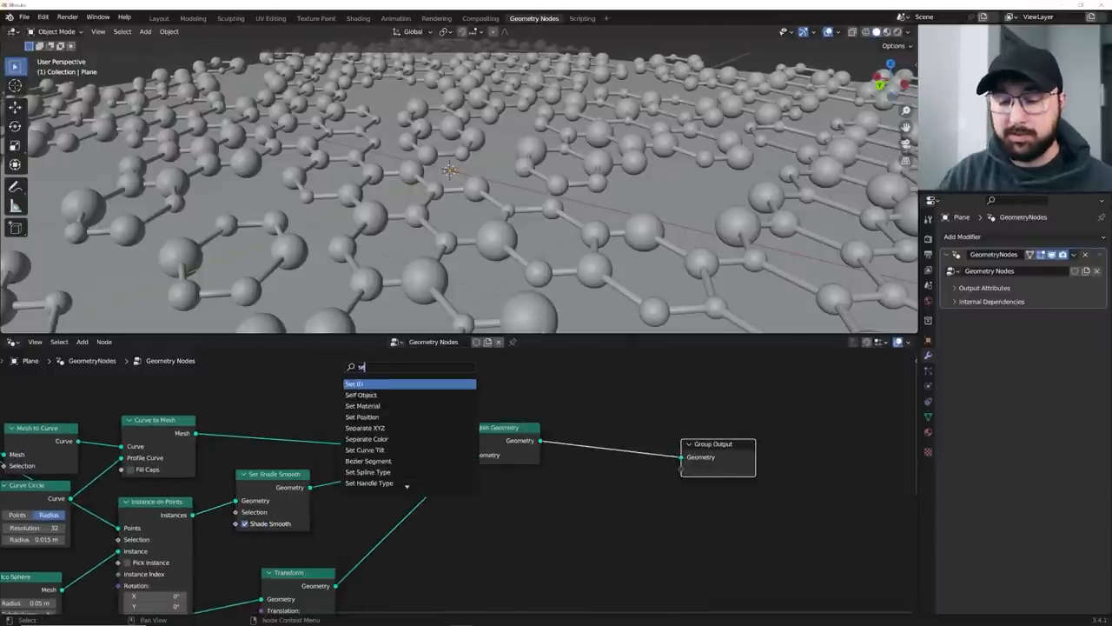
left_click(361, 404)
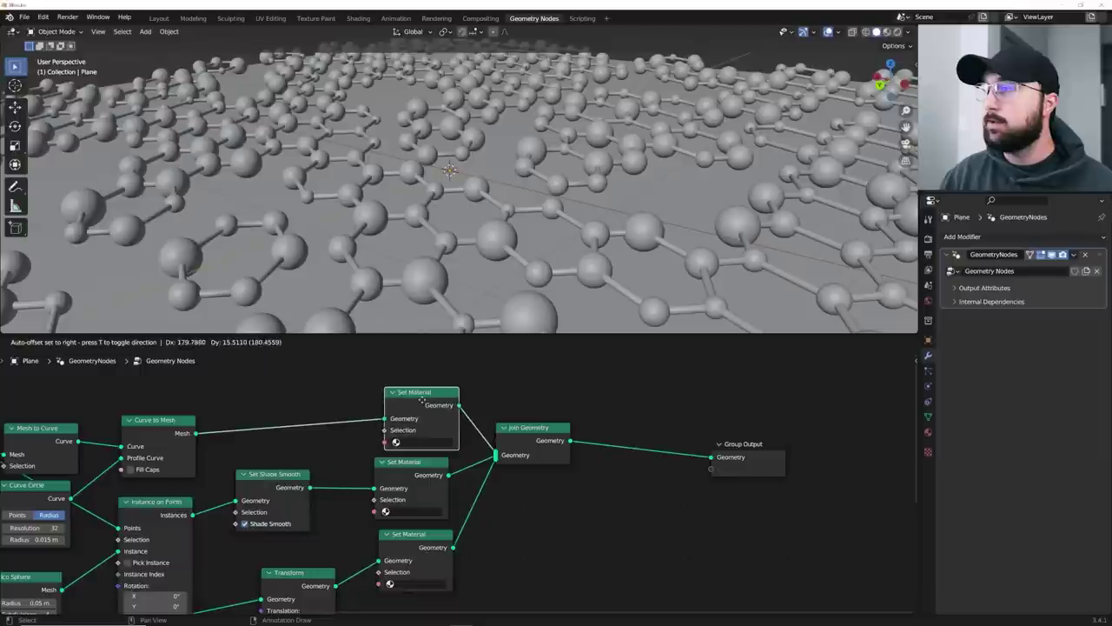
Step: Create two materials on the plane named base and random
left_click(421, 403)
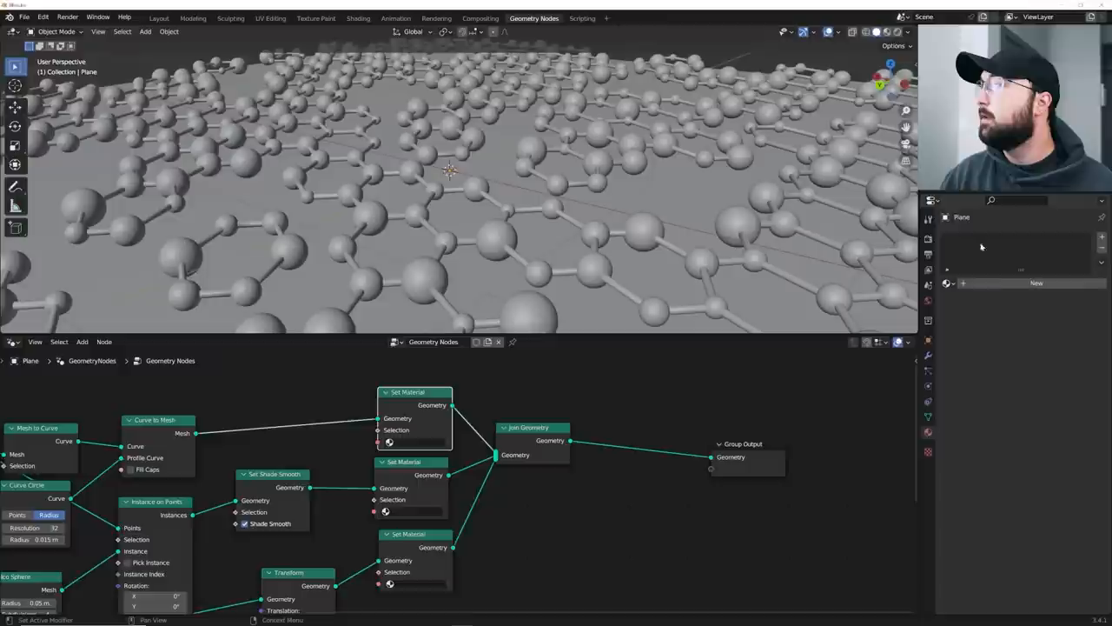
left_click(1036, 281)
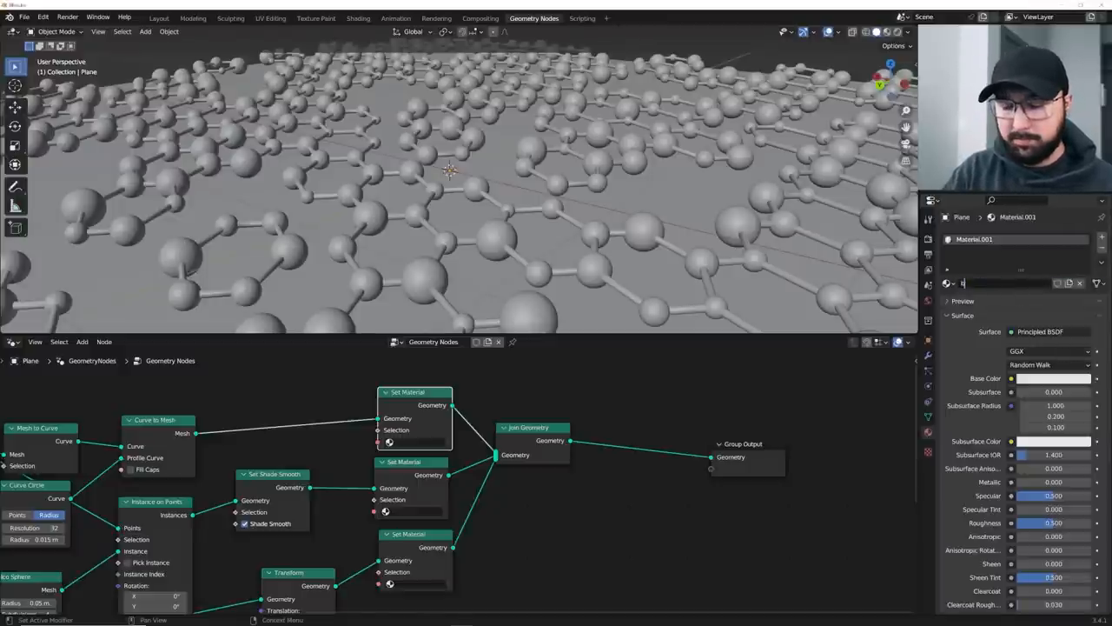
type("base")
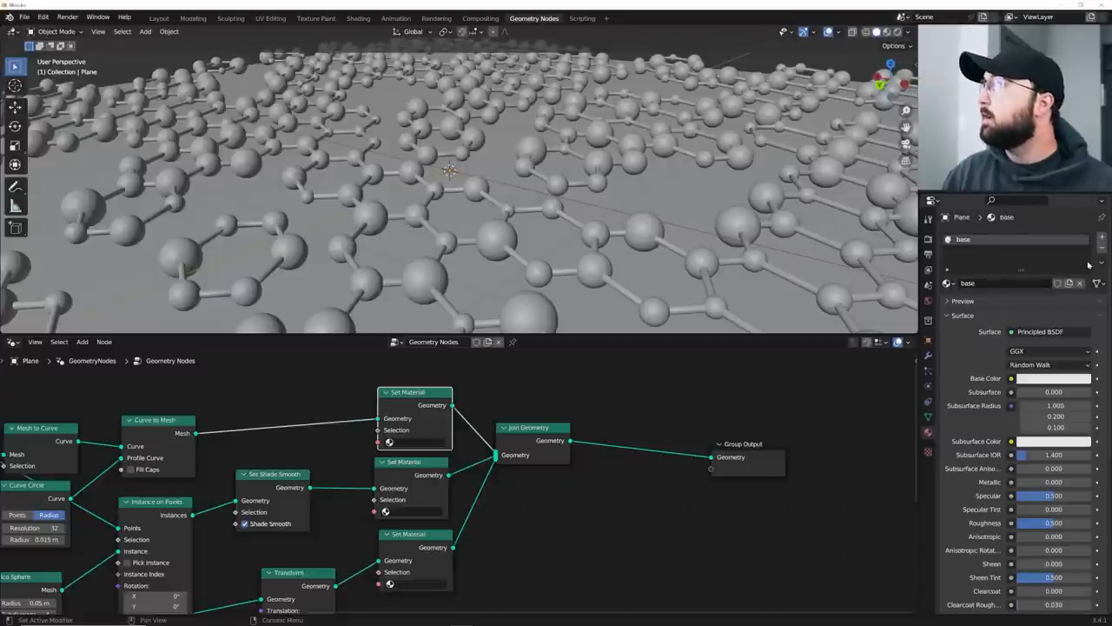
left_click(1100, 240)
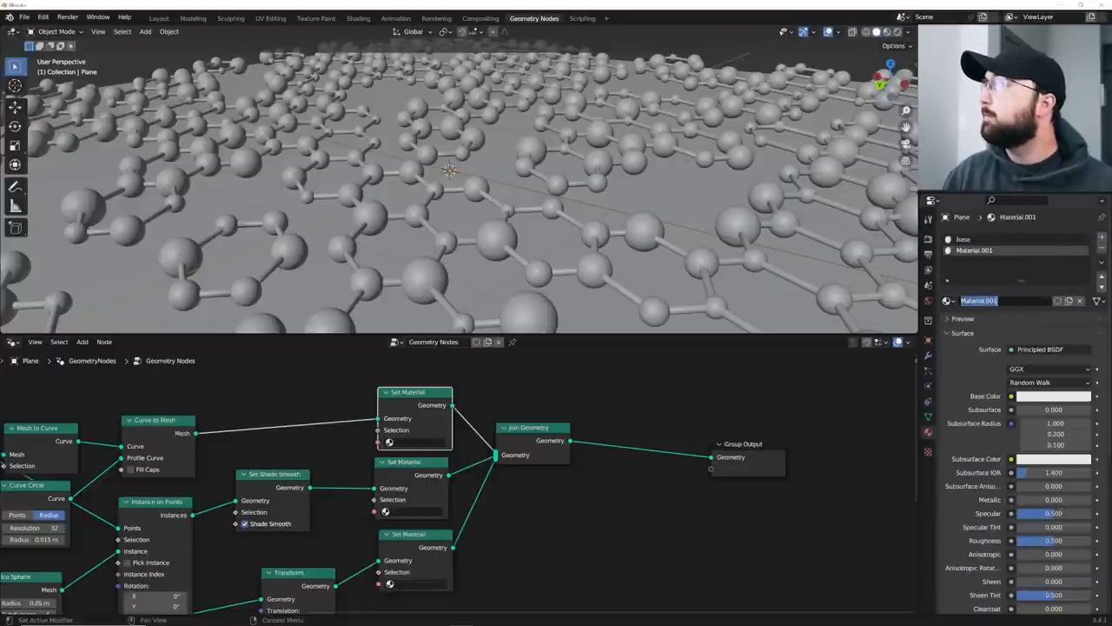
type("random")
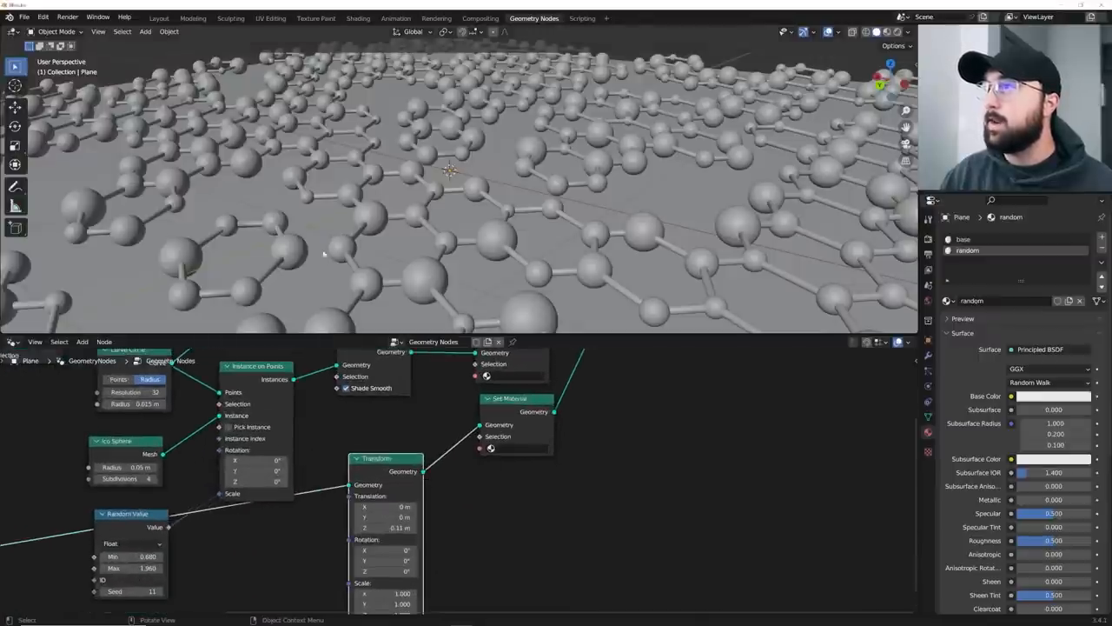
Step: Assign the base and random materials in the Set Material node dropdowns
left_click(490, 448)
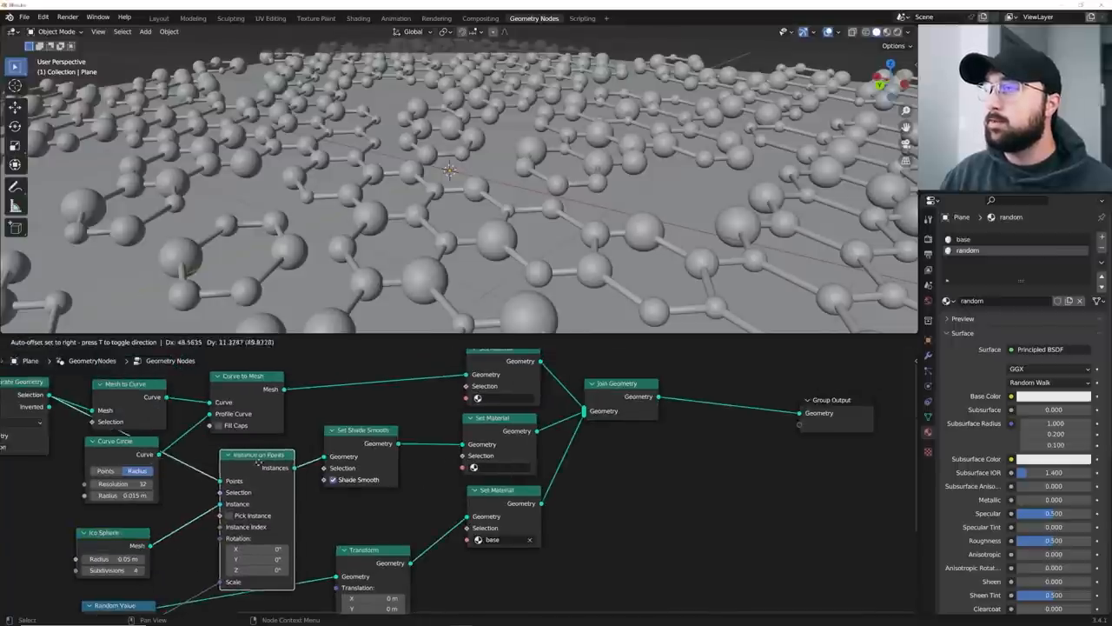
left_click(508, 466)
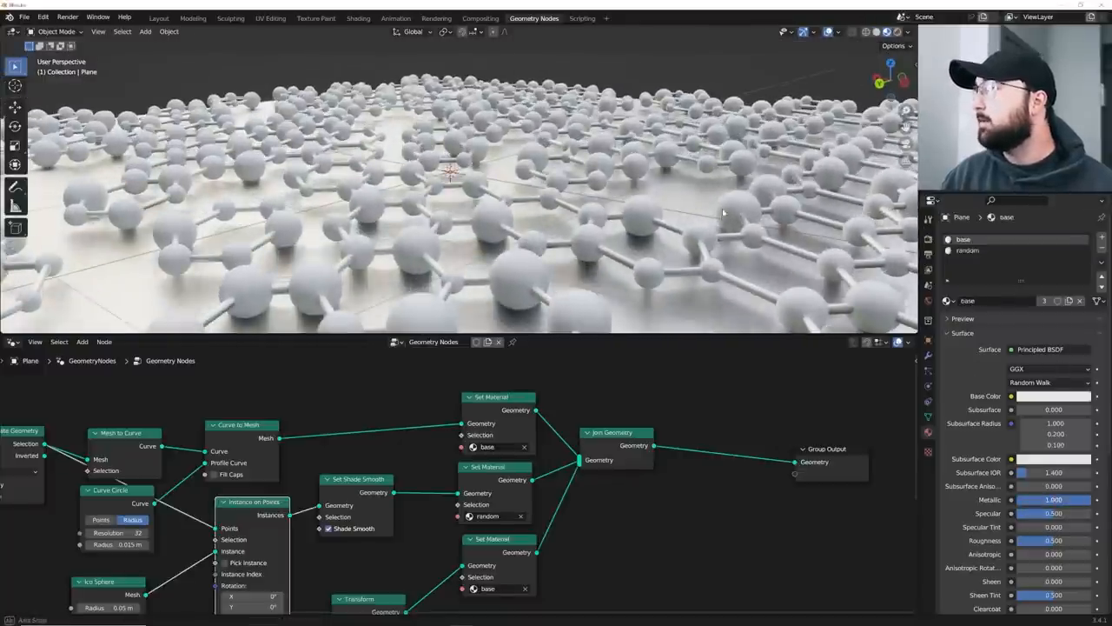
Step: Darken the base material's Base Color, move to the random material, and preview the lattice up close
left_click(1051, 396)
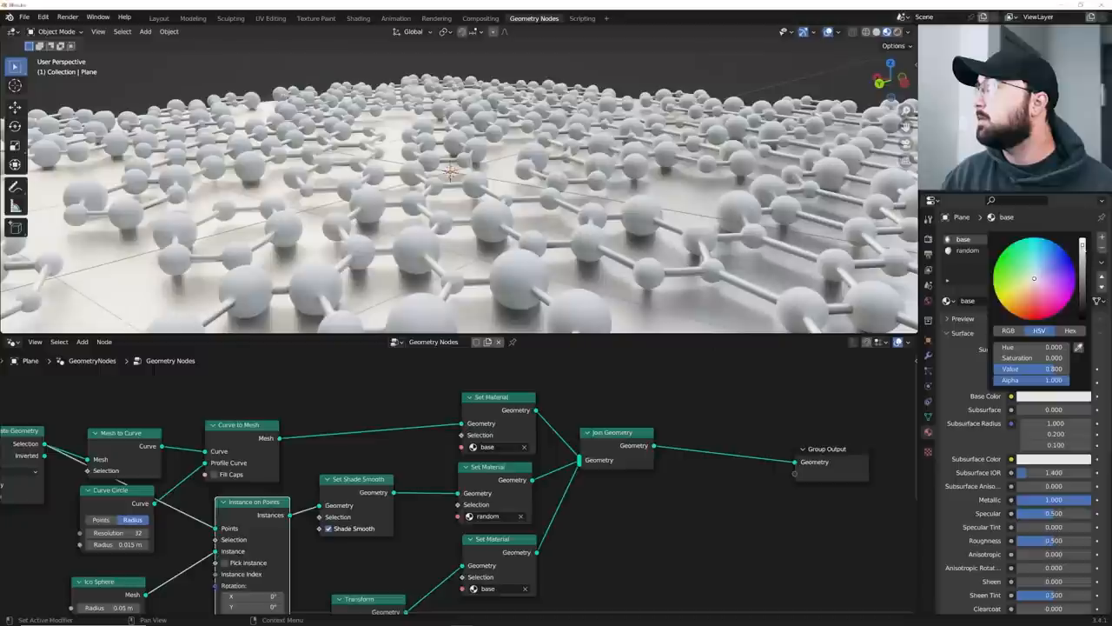
left_click_drag(1069, 369, 1039, 369)
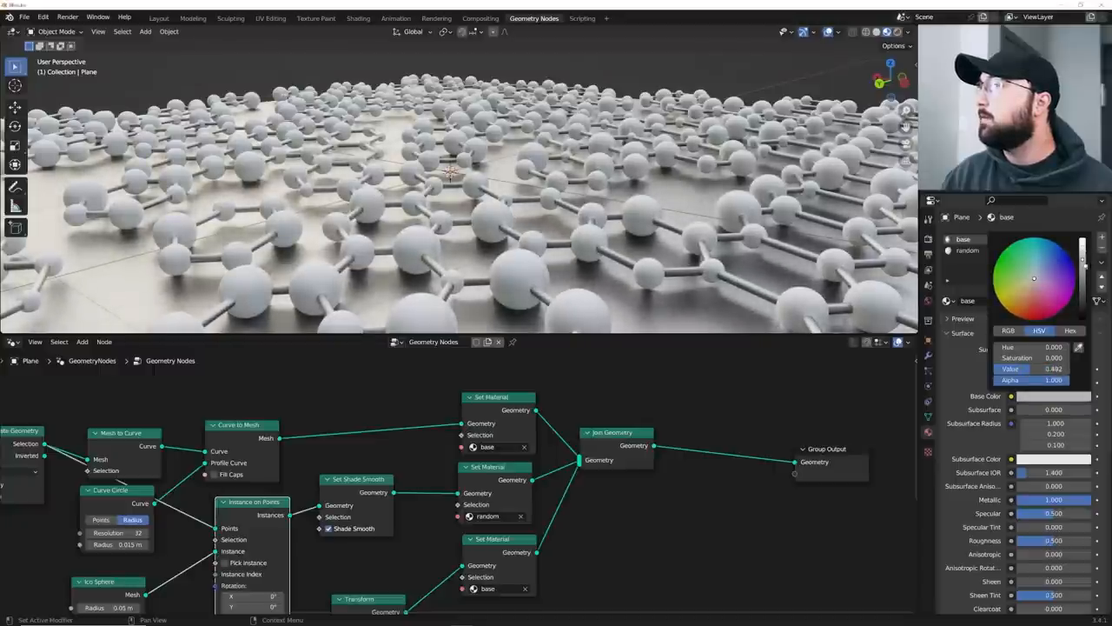
left_click(966, 251)
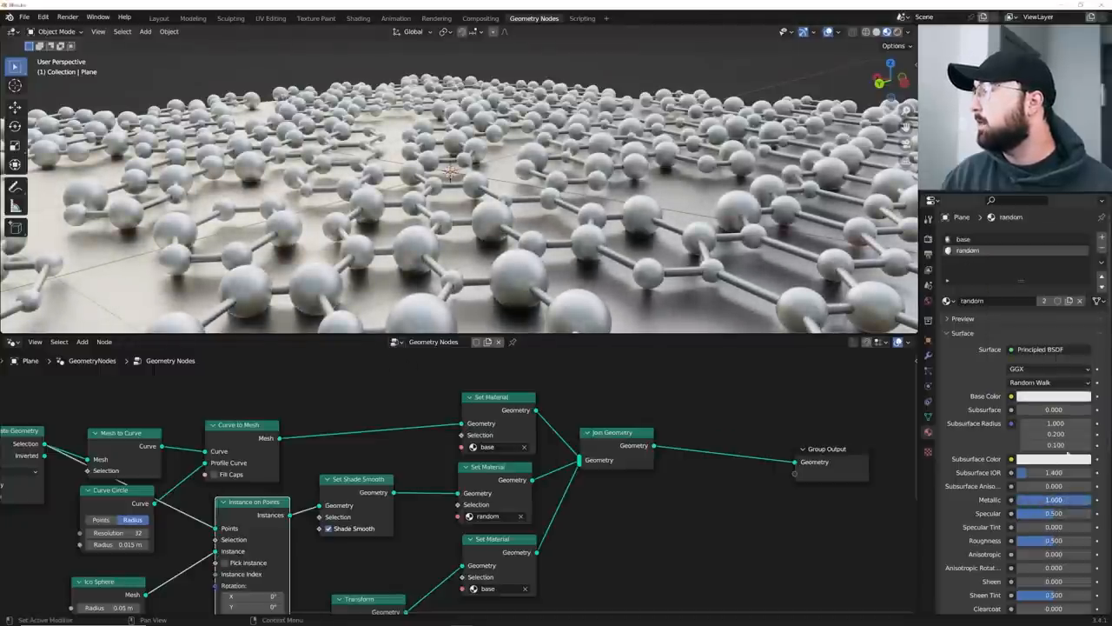
left_click_drag(452, 174, 425, 205)
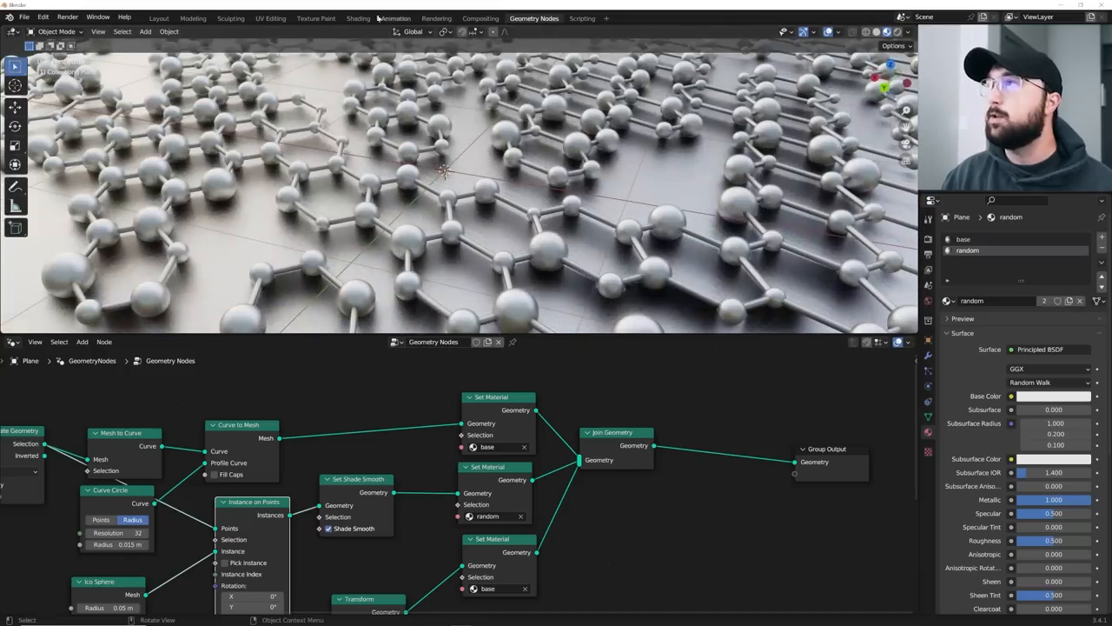
Step: Enter the Shading workspace and enable Rendered viewport shading under the HDRI world
left_click(358, 17)
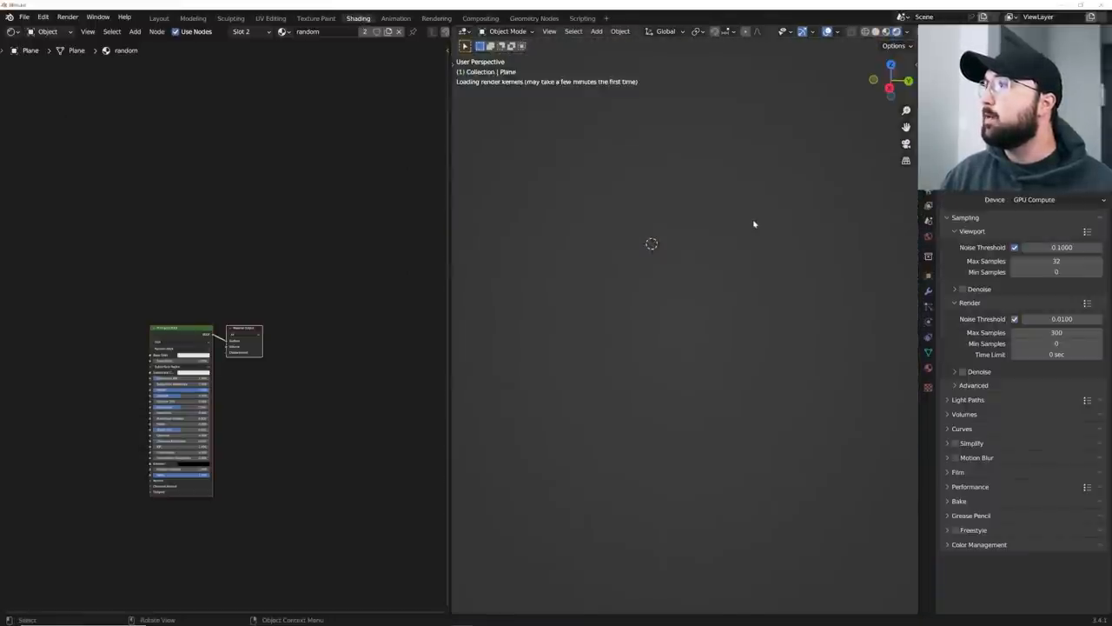
left_click(909, 31)
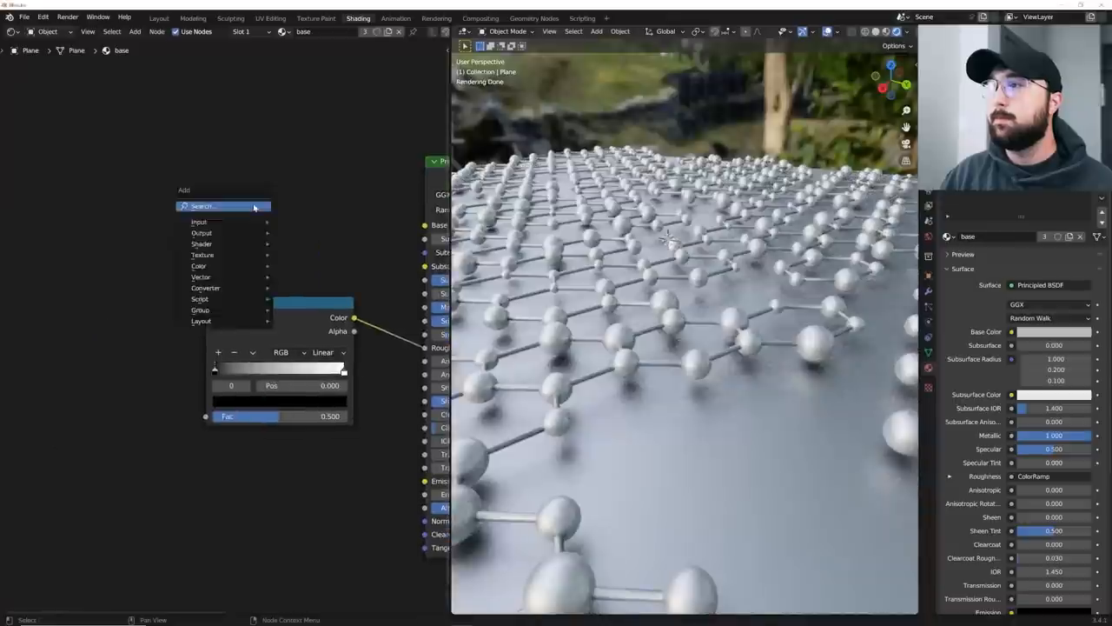
Step: Add a Noise Texture feeding the ColorRamp and tune the ramp to mottle the base roughness
type("no")
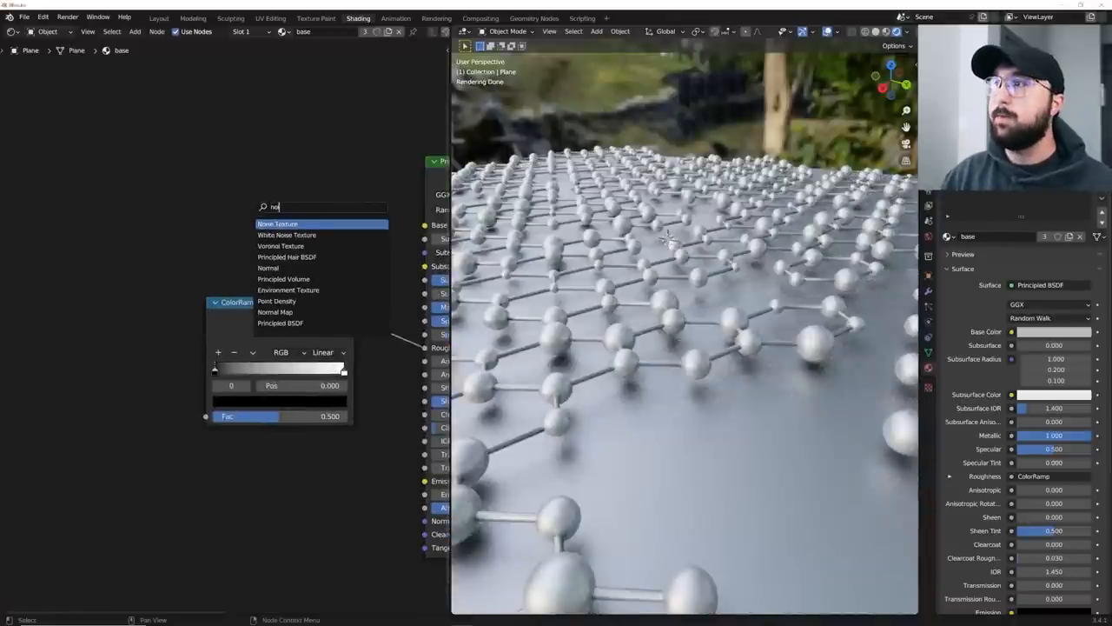
left_click(278, 222)
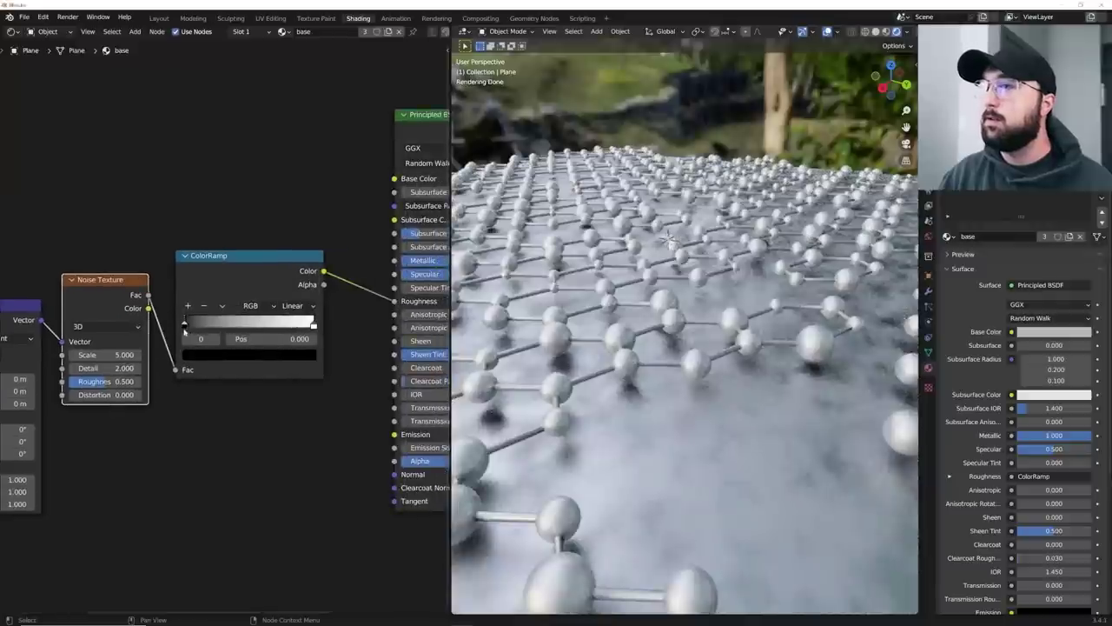
left_click_drag(185, 323, 264, 324)
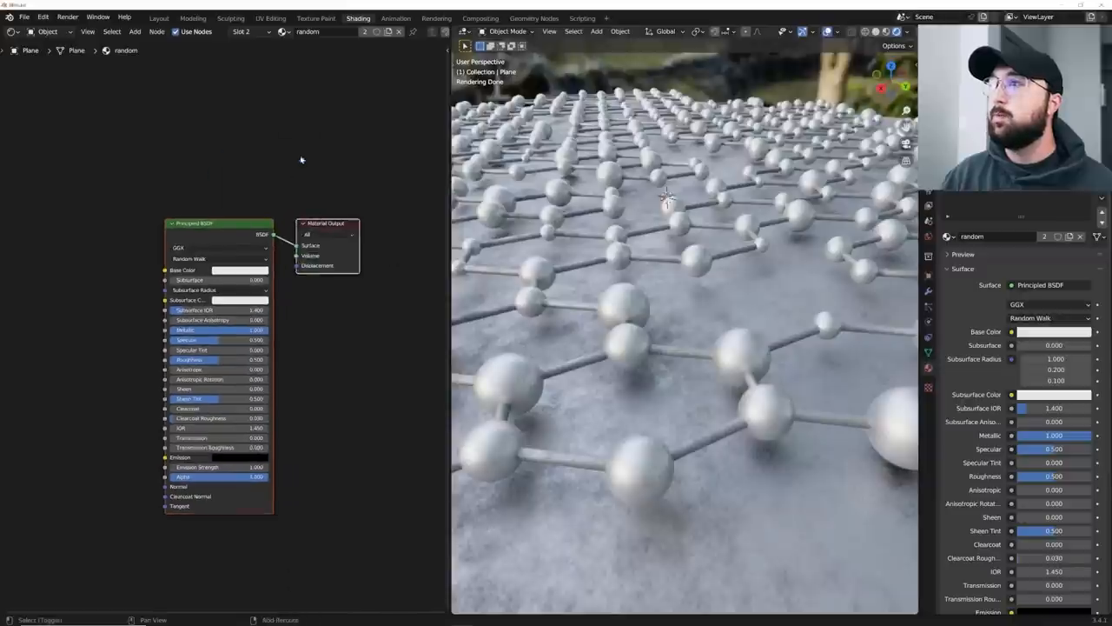
Step: Add a Mix Shader and an Emission shader to the random material, with emission feeding the mix
type("mix")
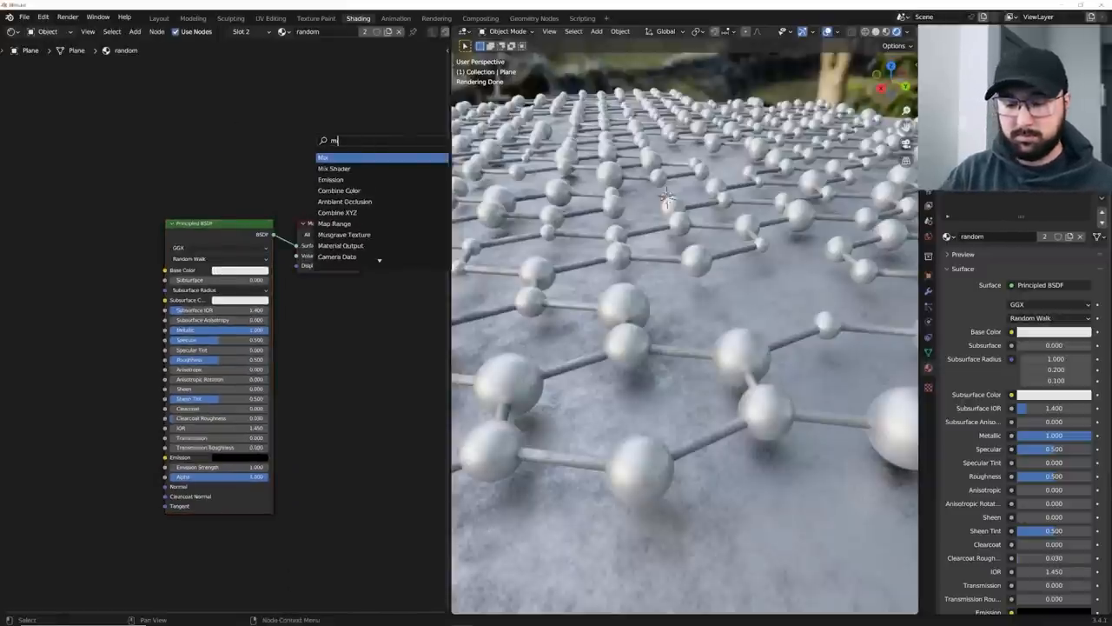
left_click(323, 157)
type("em")
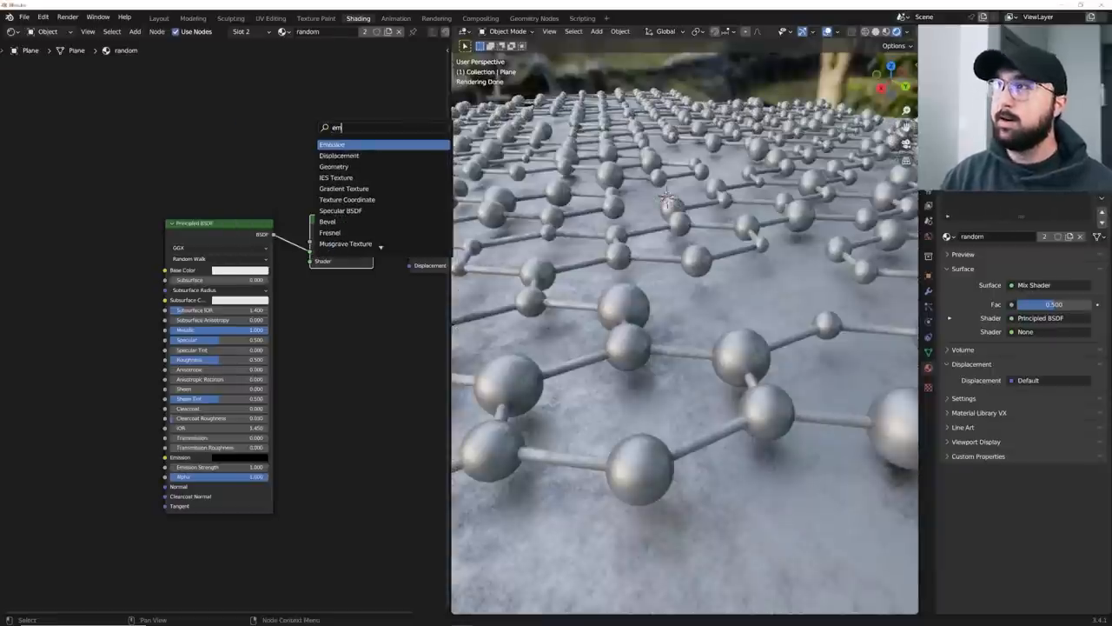
left_click(332, 145)
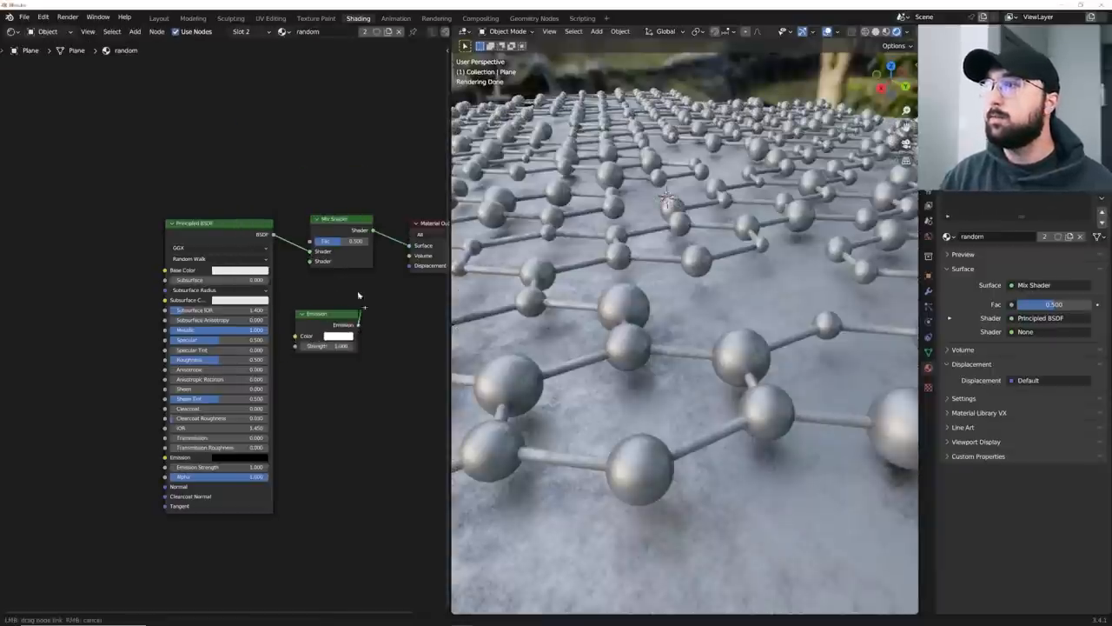
left_click_drag(329, 329, 181, 564)
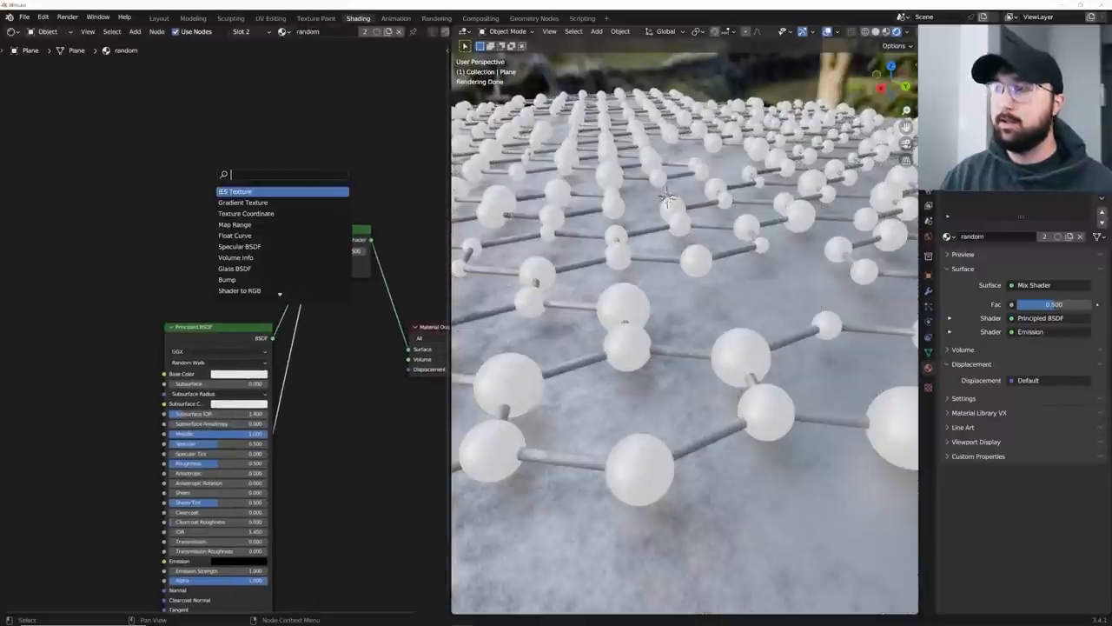
Step: Add a ColorRamp, Noise Texture and Object Info node, and set the ramp interpolation to Constant
type("co")
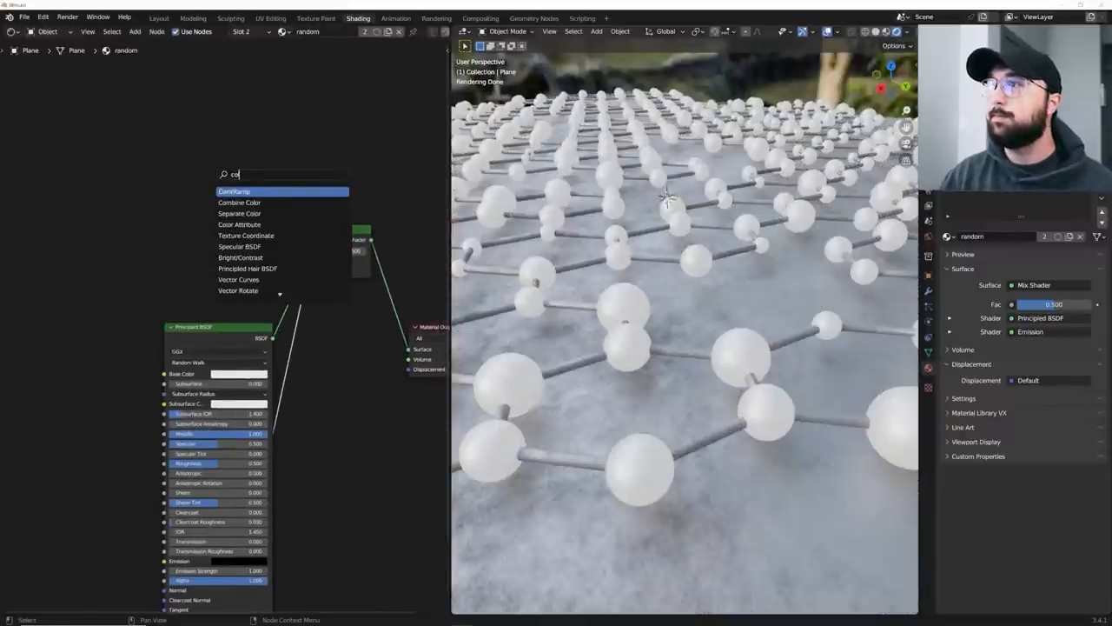
type("no")
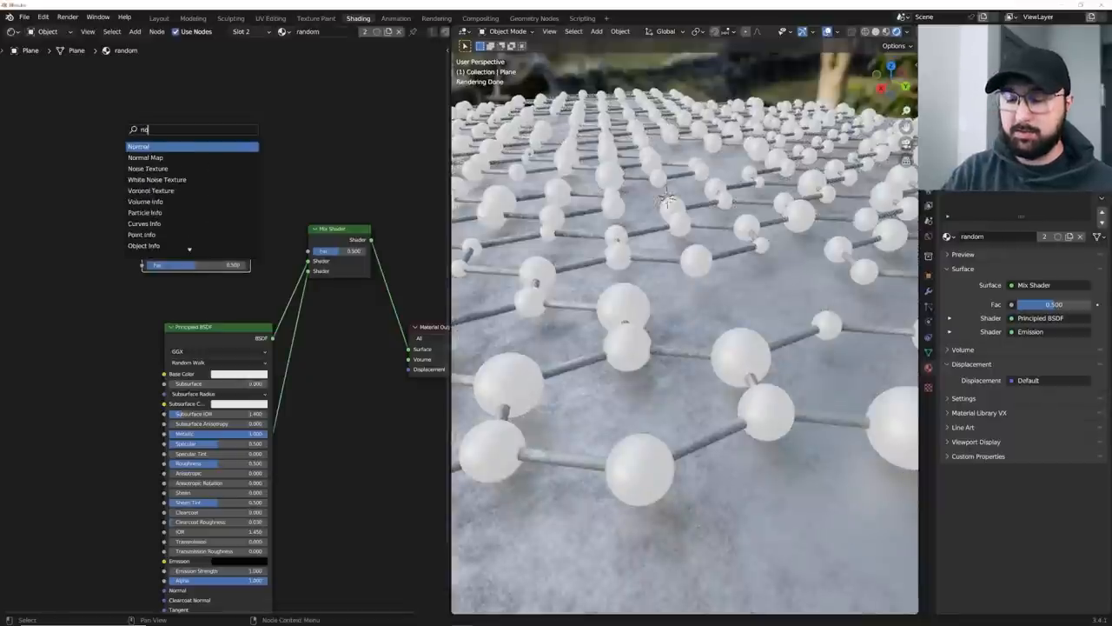
left_click(148, 167)
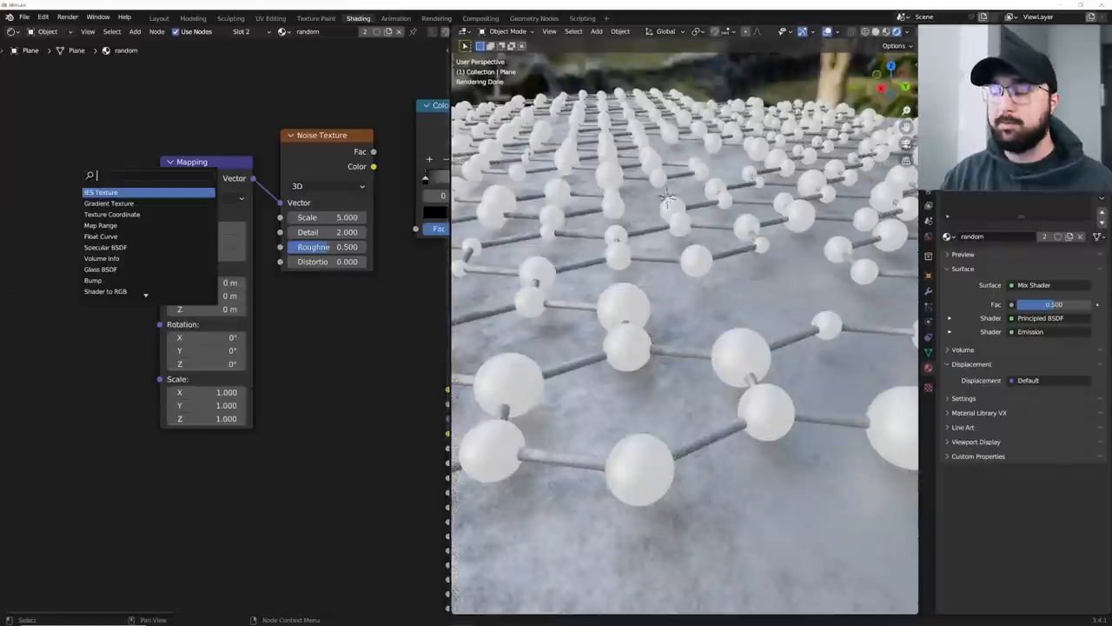
type("ob")
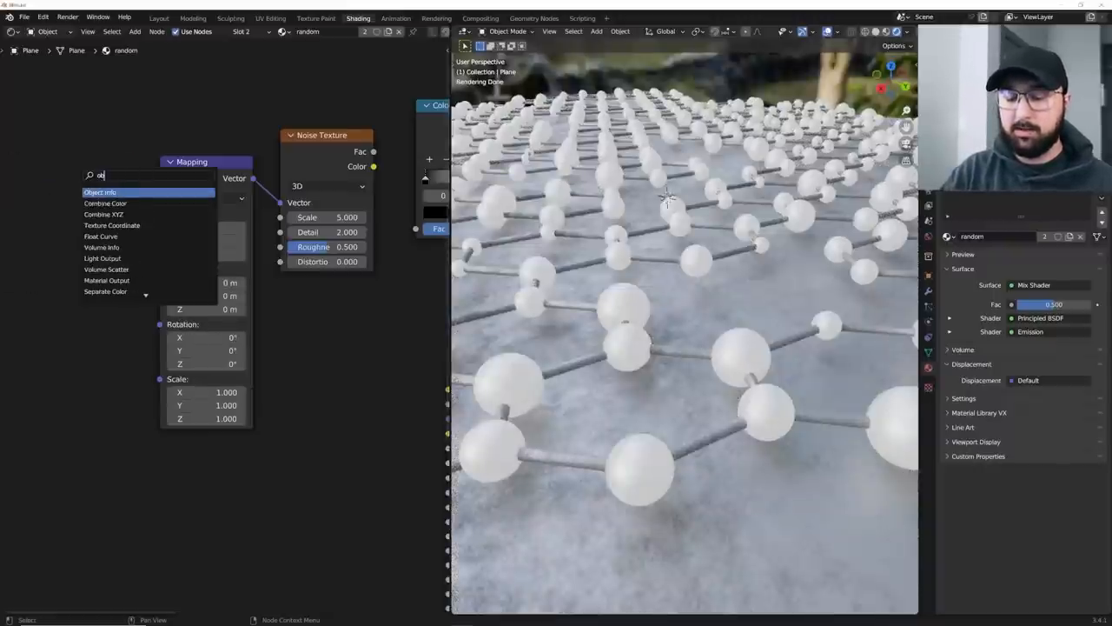
left_click(101, 191)
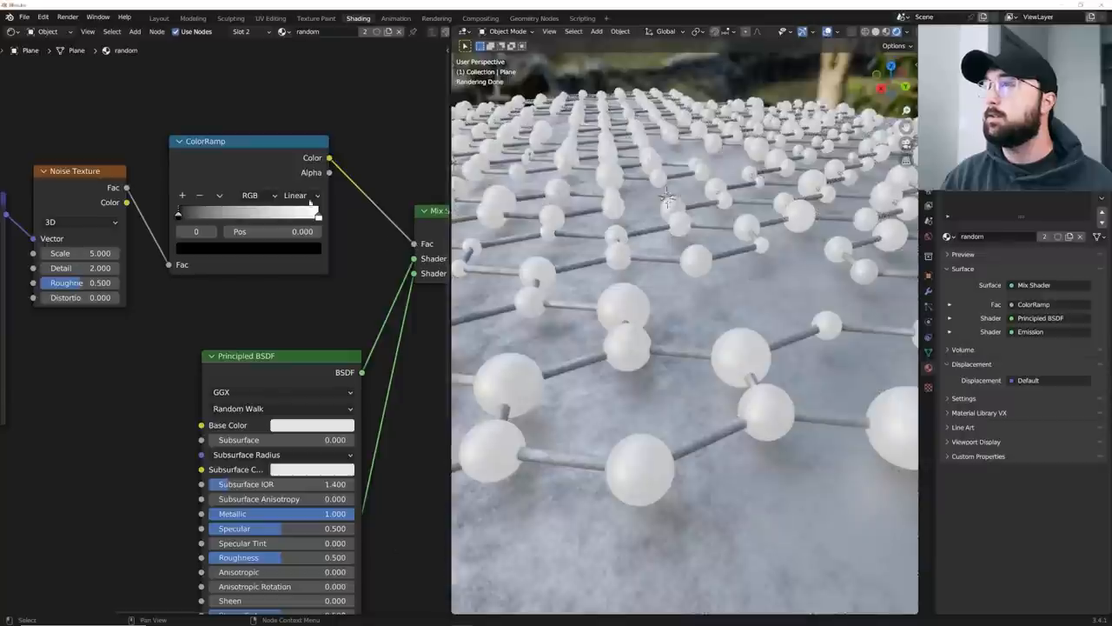
left_click(299, 195)
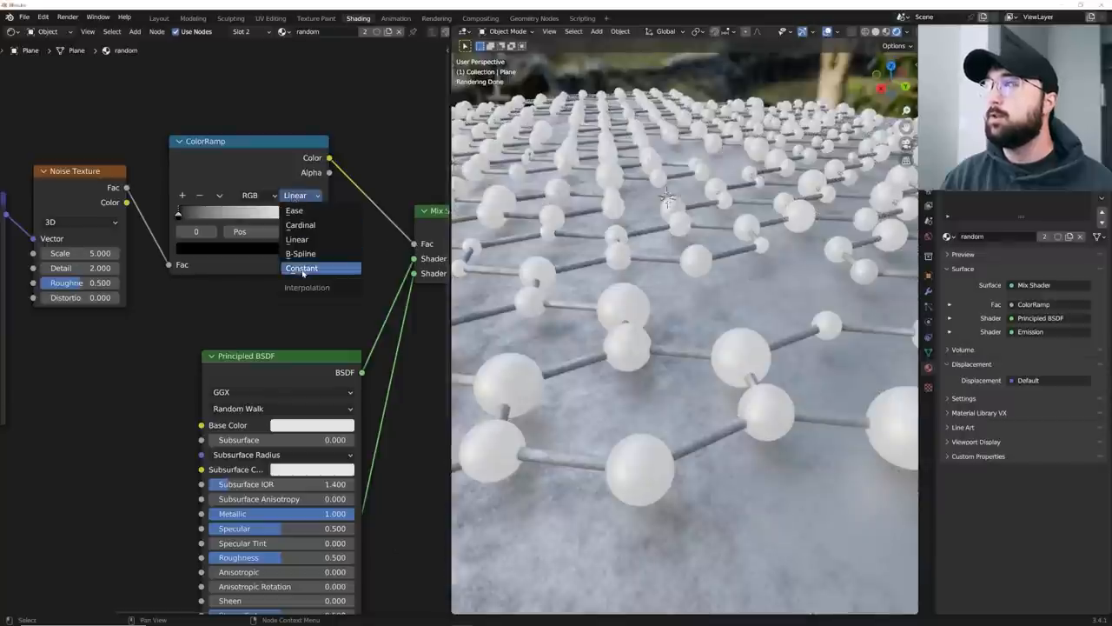
left_click(302, 268)
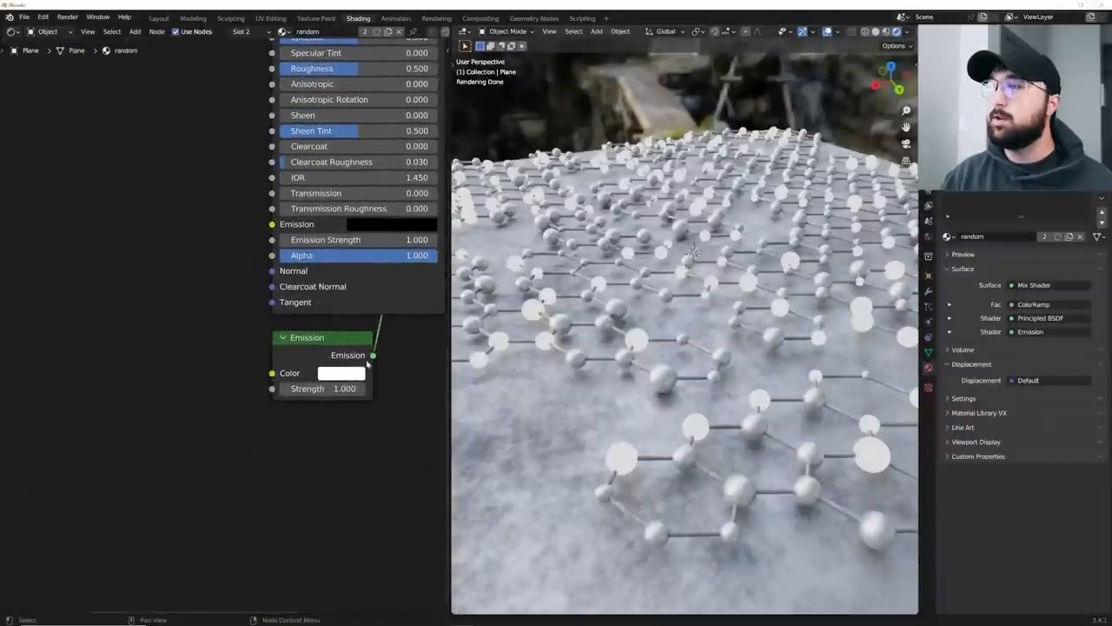
Step: Give the Emission a warm cream colour at strength 20.4 and return to the Layout workspace
left_click(341, 372)
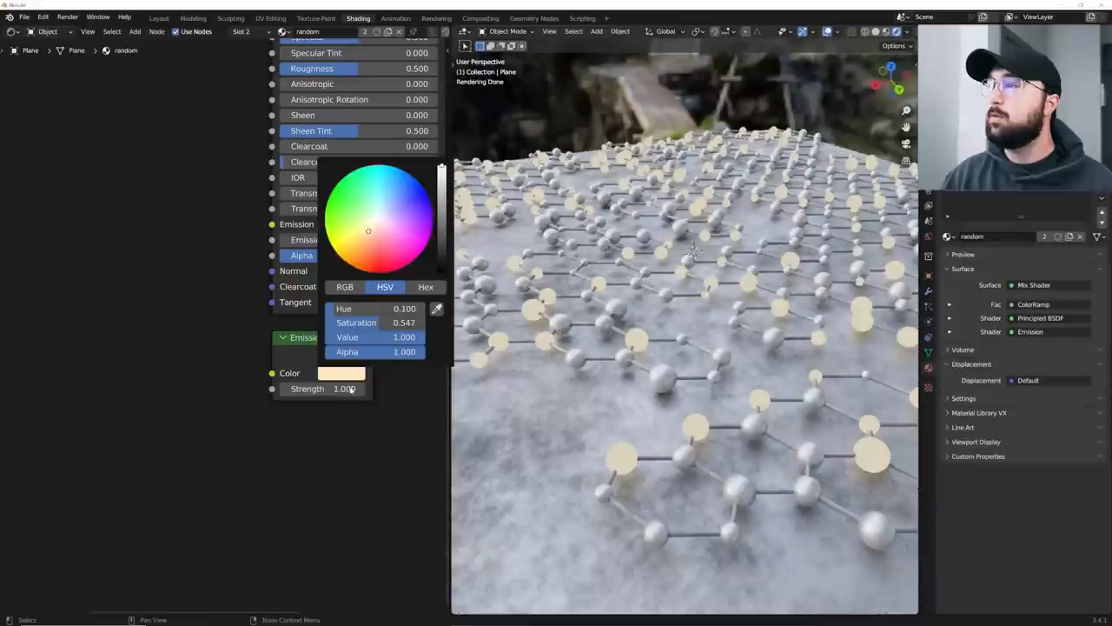
left_click_drag(344, 390, 391, 389)
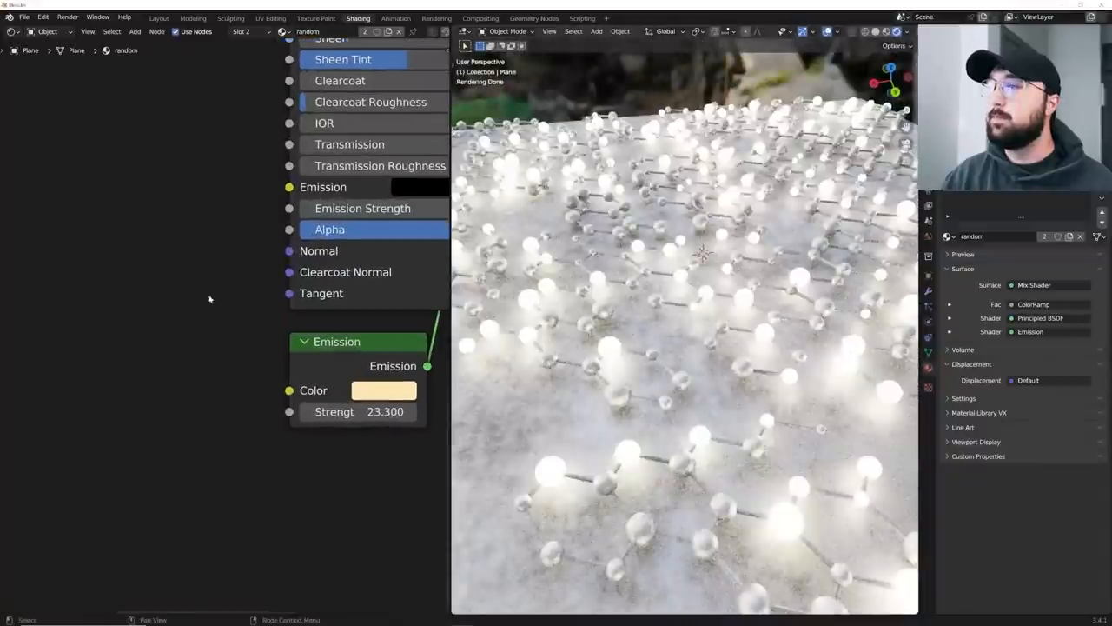
mouse_move(257, 344)
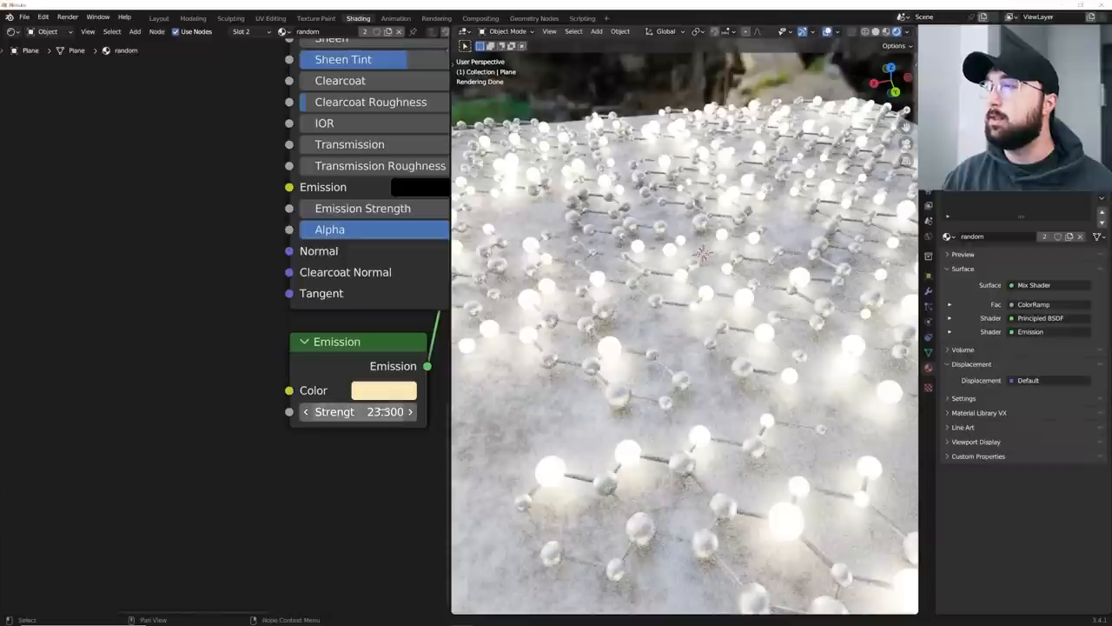
left_click_drag(391, 410, 358, 410)
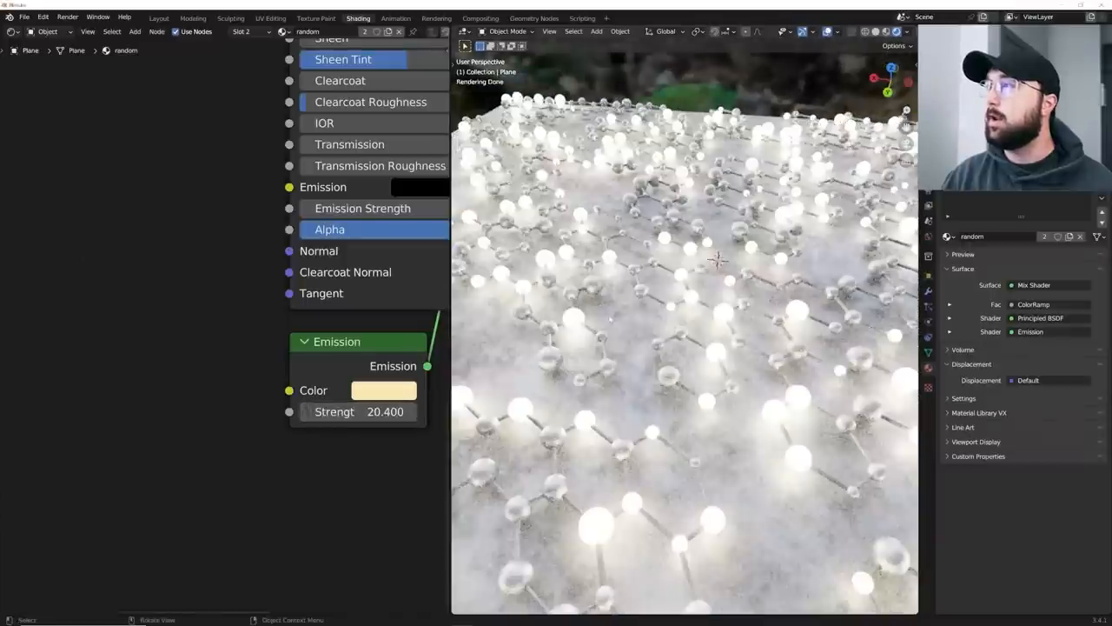
left_click(158, 17)
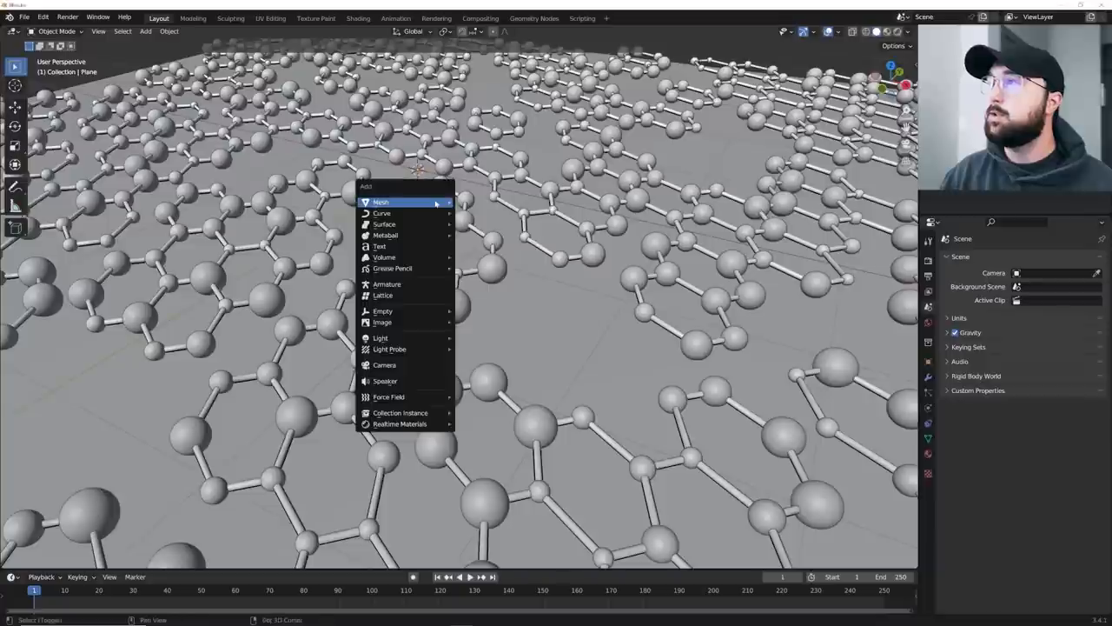
Step: Add a camera framing a close-up of the glowing lattice
left_click(384, 365)
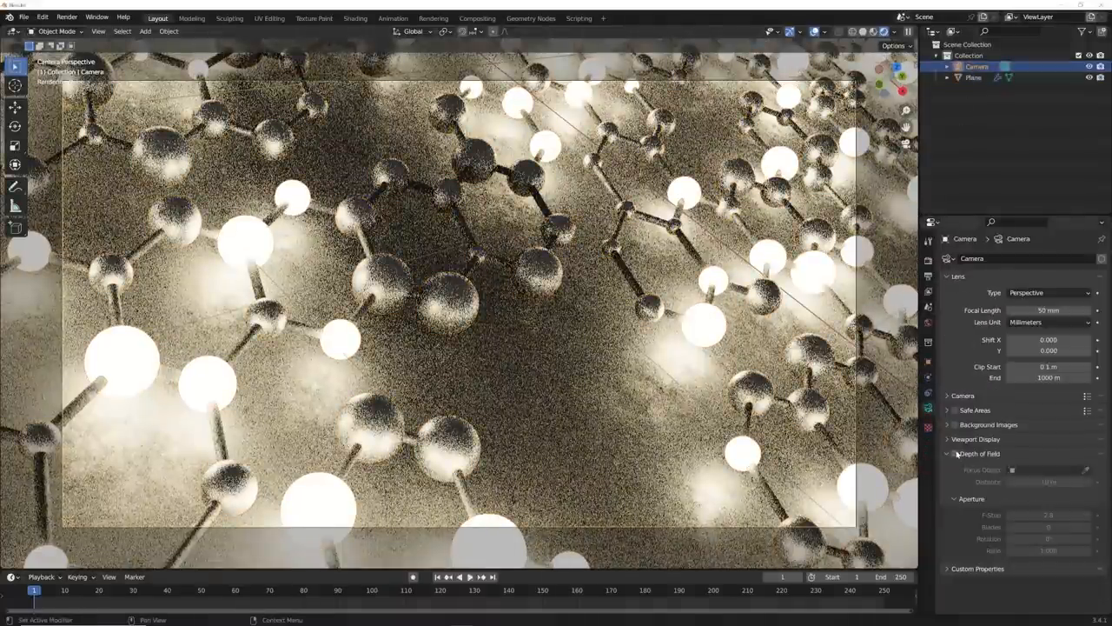
Step: Enable Depth of Field on the camera and set the focus distance so the near spheres are sharp
left_click(954, 452)
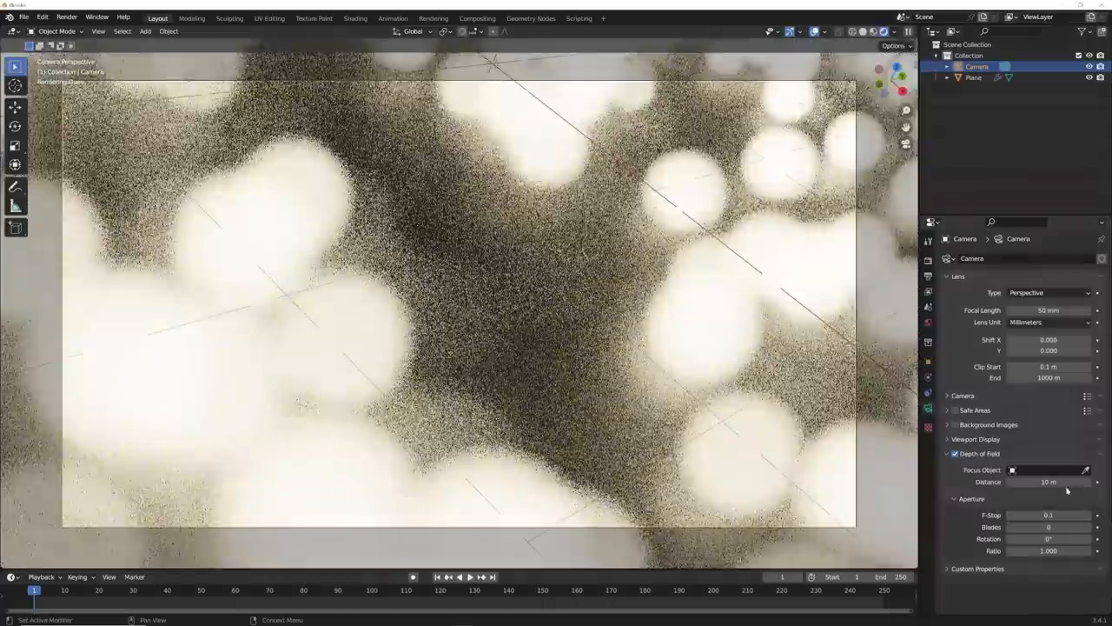
left_click_drag(1068, 481, 1025, 482)
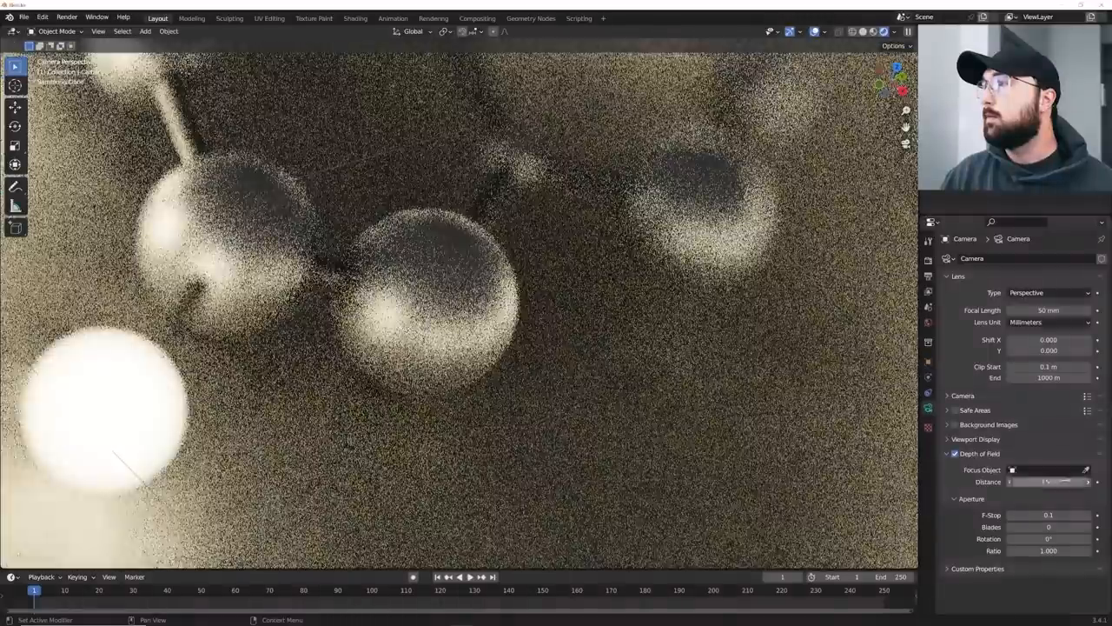
left_click(865, 31)
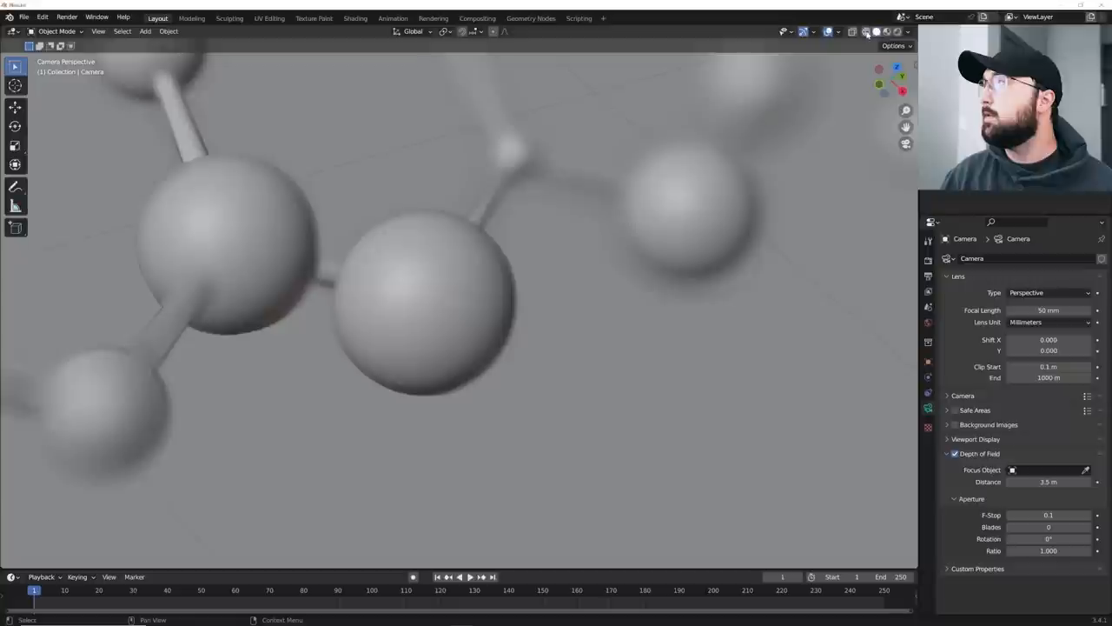
left_click(865, 32)
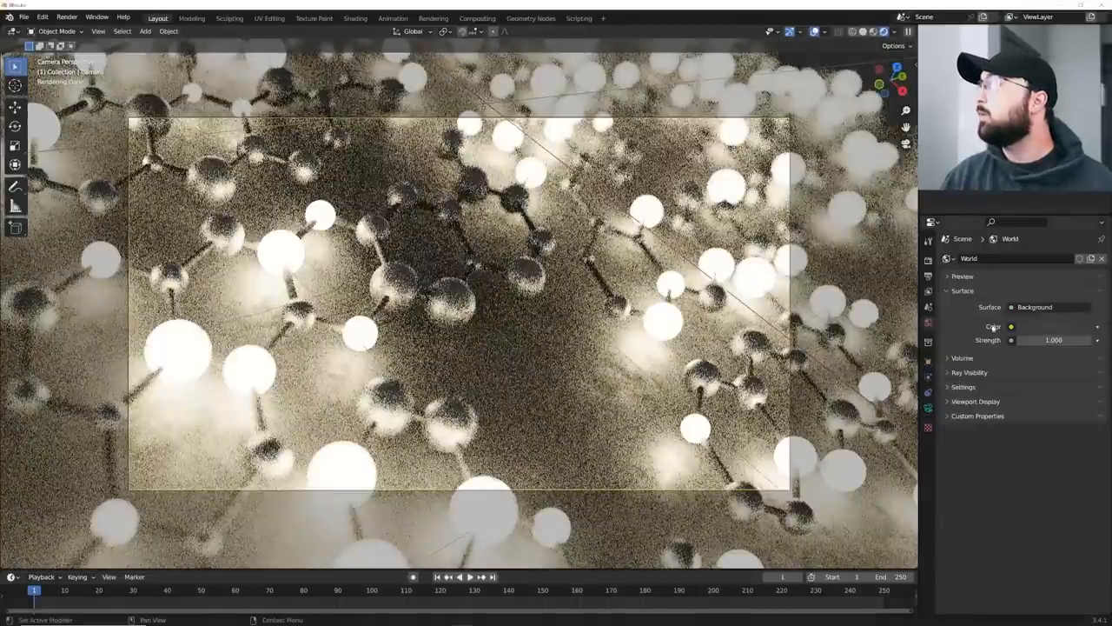
Step: Set the world colour to an Environment Texture and load the powerplant HDRI from the Desktop
left_click(1011, 327)
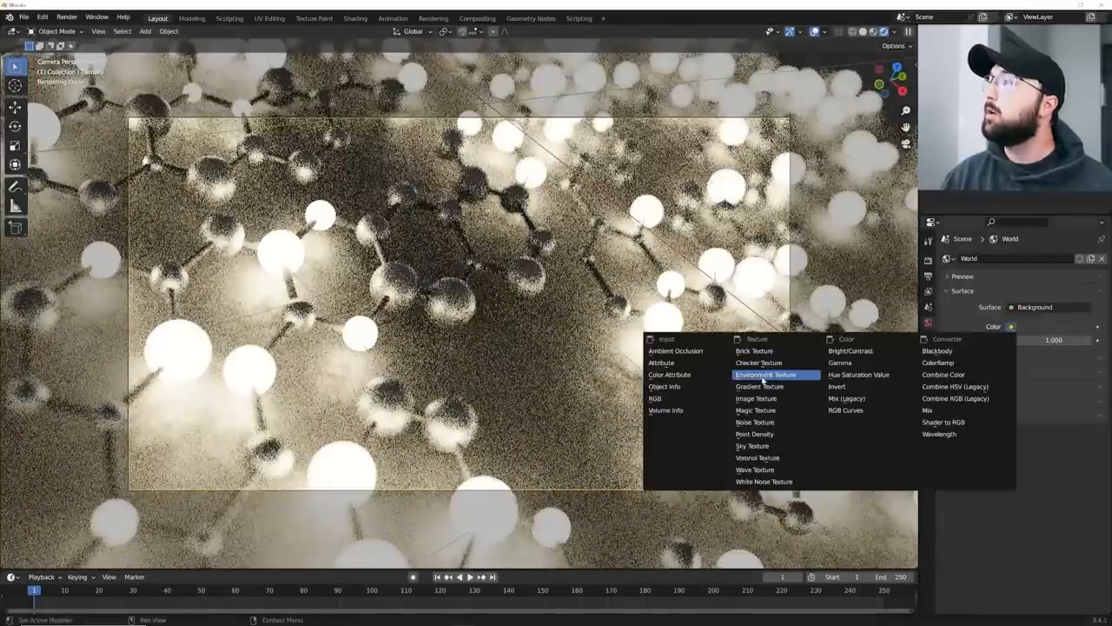
left_click(766, 375)
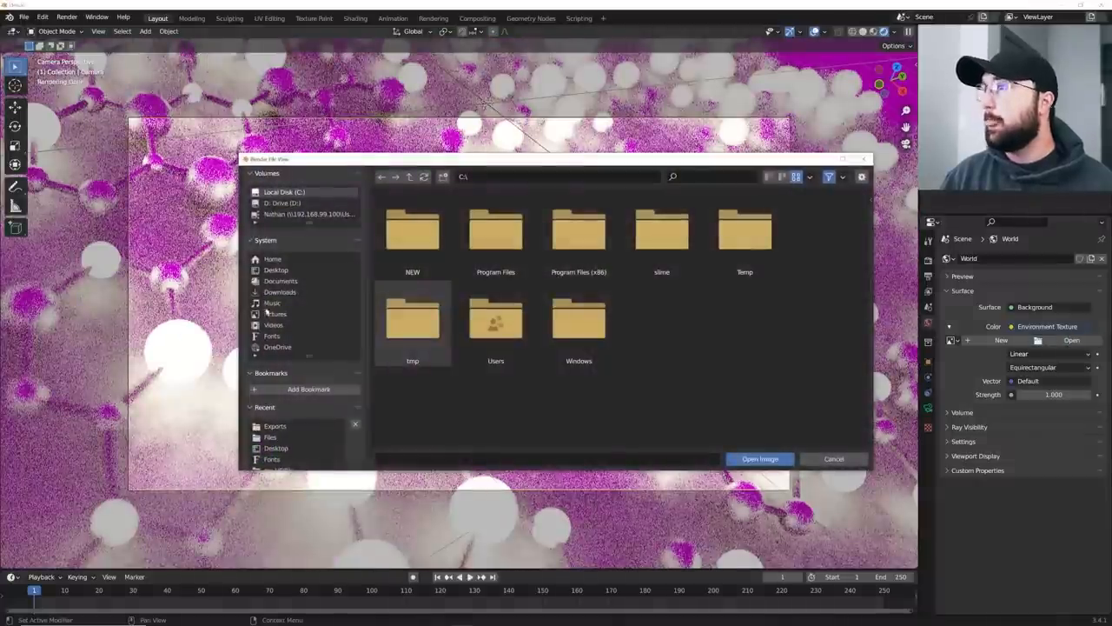
mouse_move(276, 269)
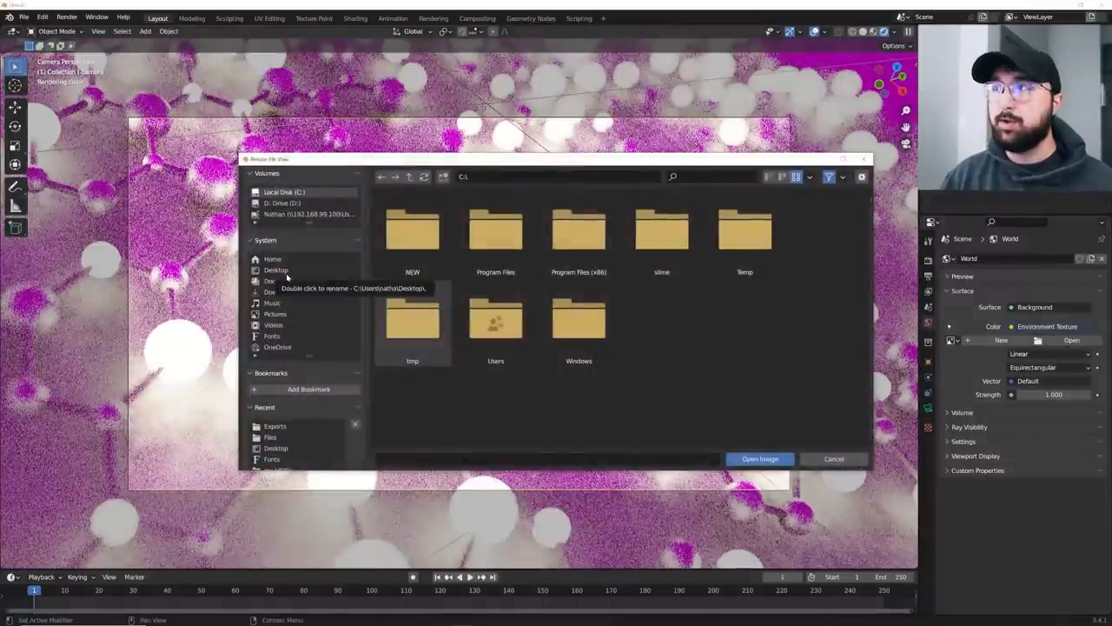
double_click(275, 270)
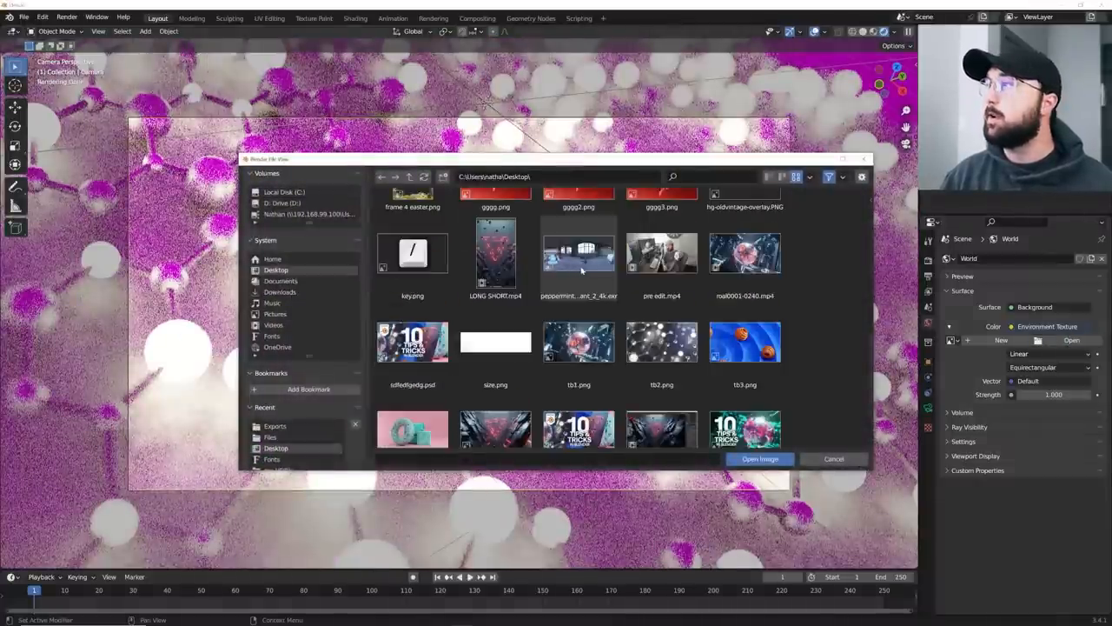
left_click(757, 459)
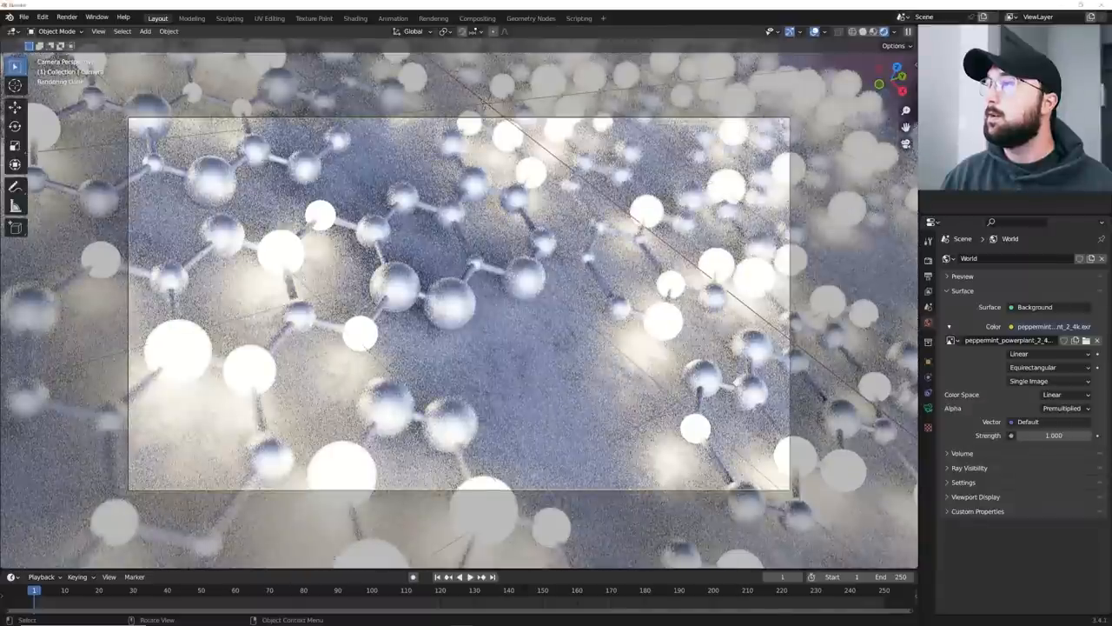
mouse_move(530, 302)
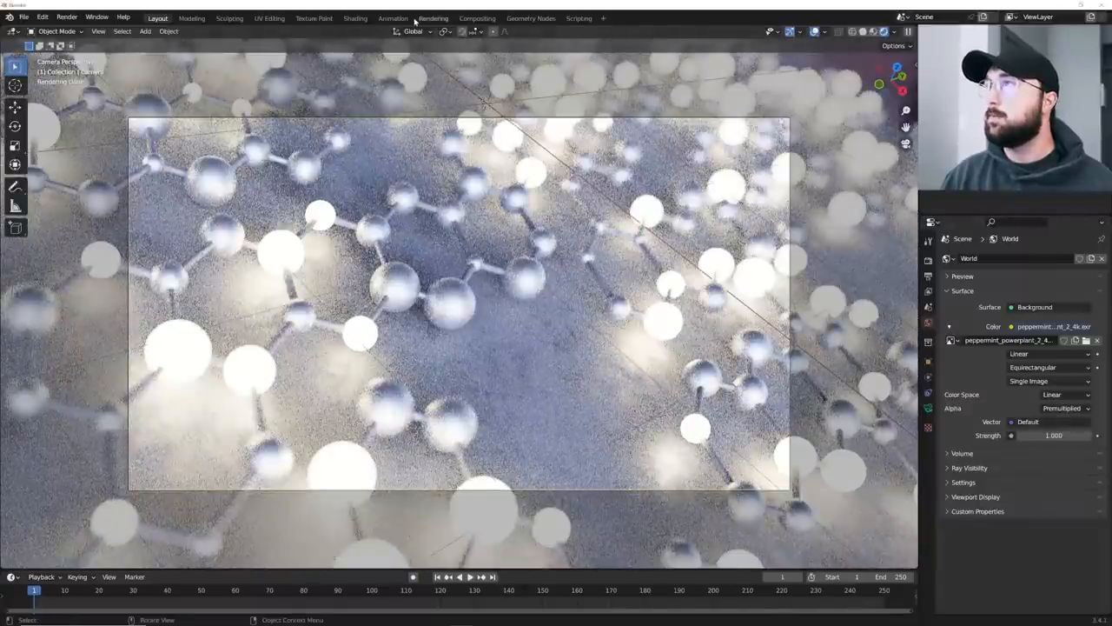
Step: In the world node tree, drive the HDRI through Texture Coordinate and Mapping and rotate it about Z
left_click(355, 17)
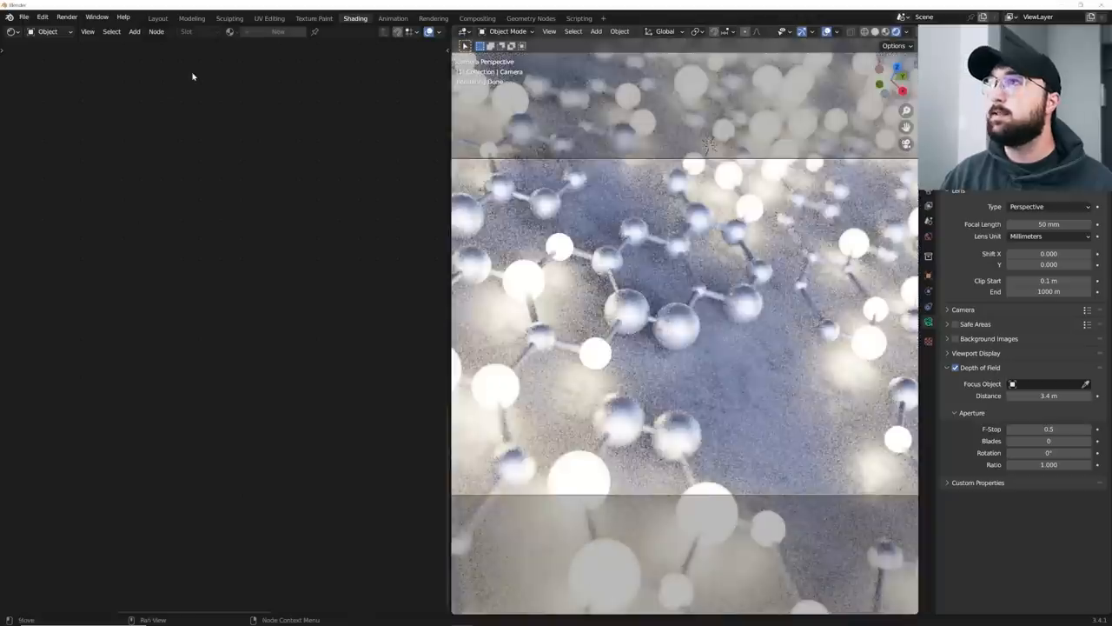
left_click(48, 31)
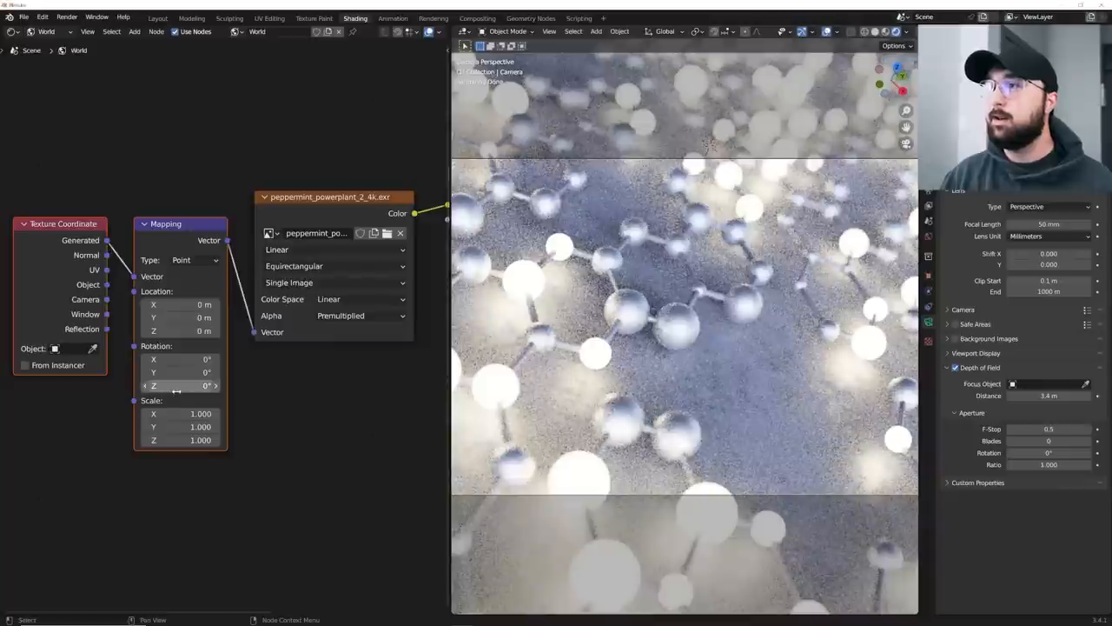
left_click_drag(181, 385, 209, 386)
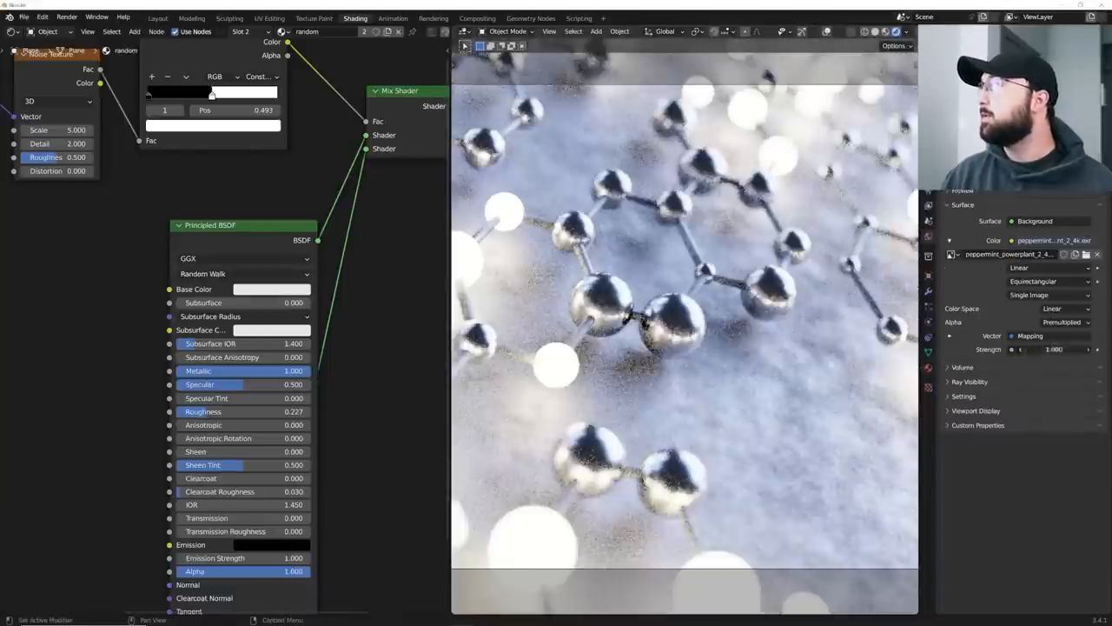
Step: Lower the HDRI Background Strength to 0.5 and reopen the geometry node tree
left_click(1053, 350)
type("0.500")
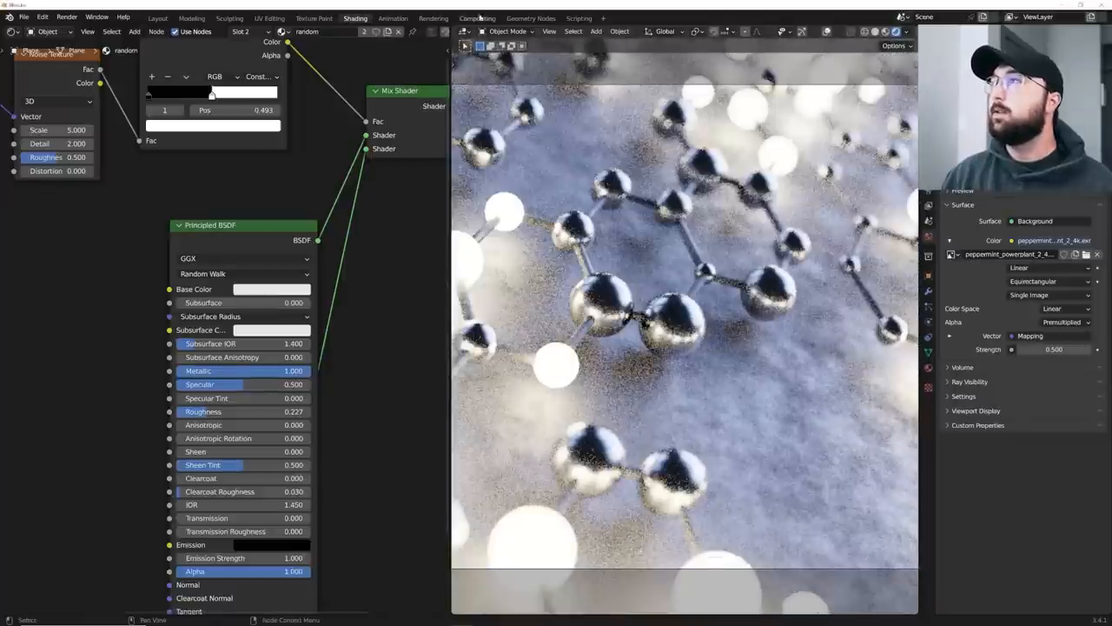
left_click(532, 18)
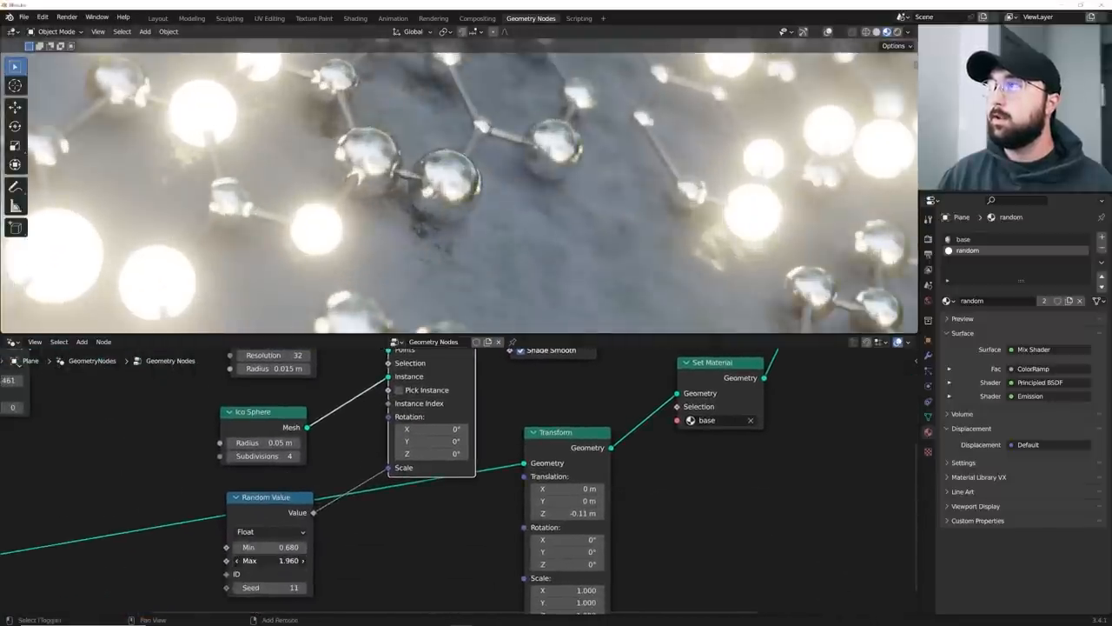
Step: Offset the geometry-node sphere instances about 0.1 m vertically, then select the base material slot
left_click_drag(278, 560, 243, 560)
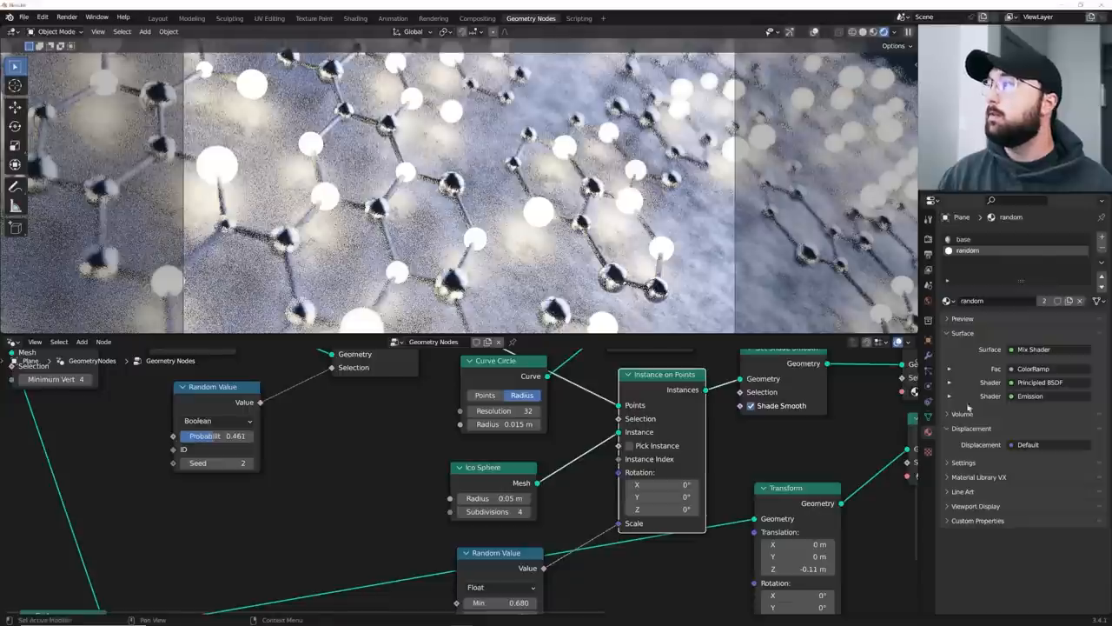
left_click(967, 239)
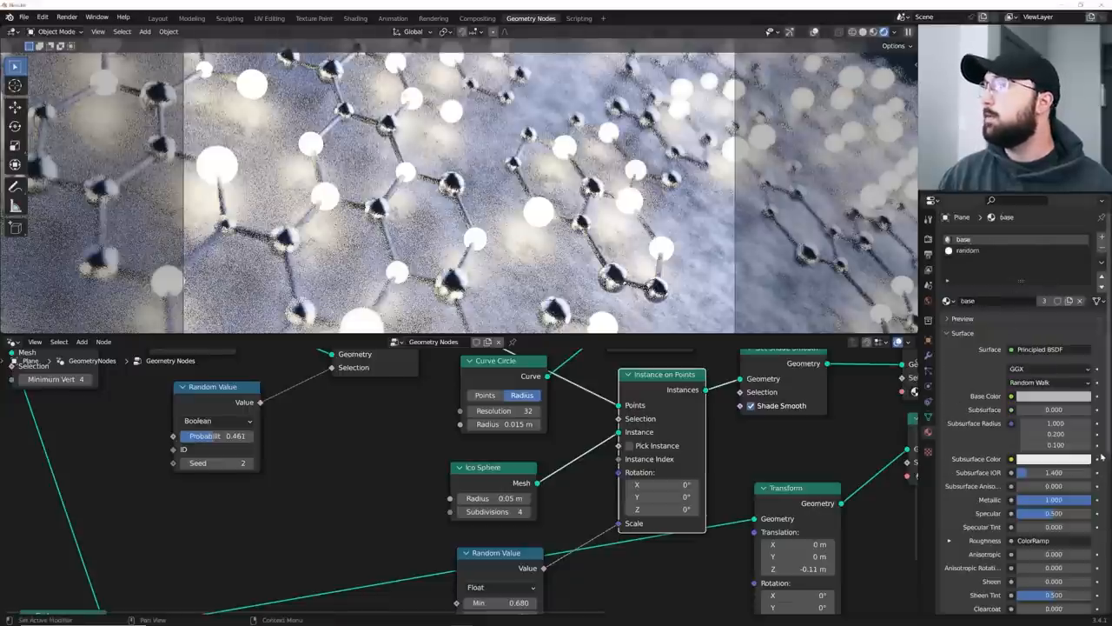
left_click(355, 17)
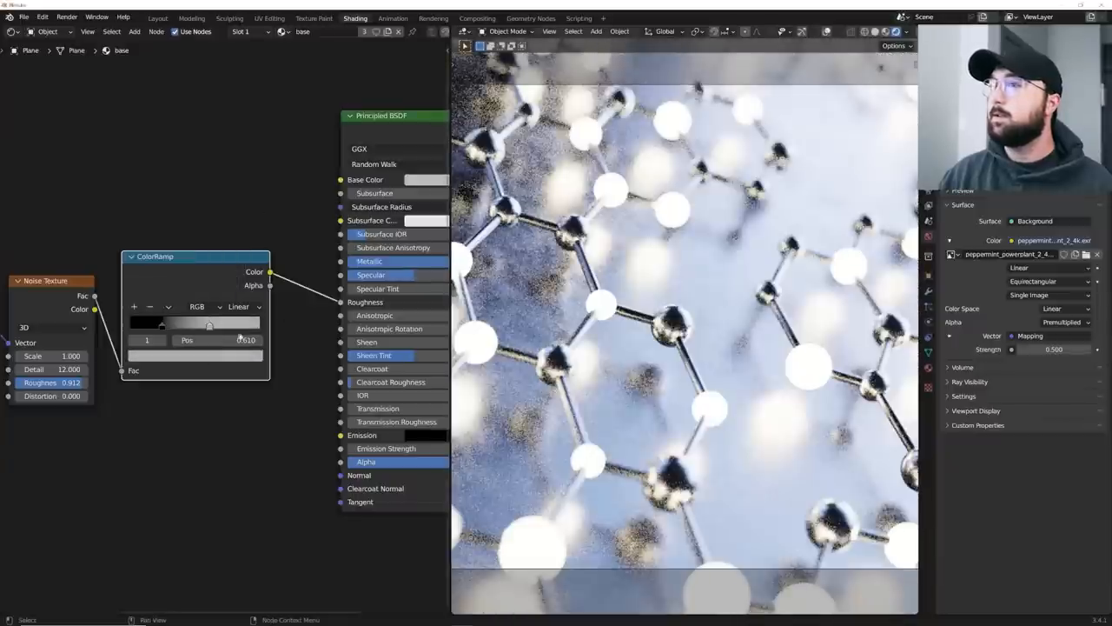
Step: Switch to the random sphere material with emission strength lowered to about 6
left_click(233, 322)
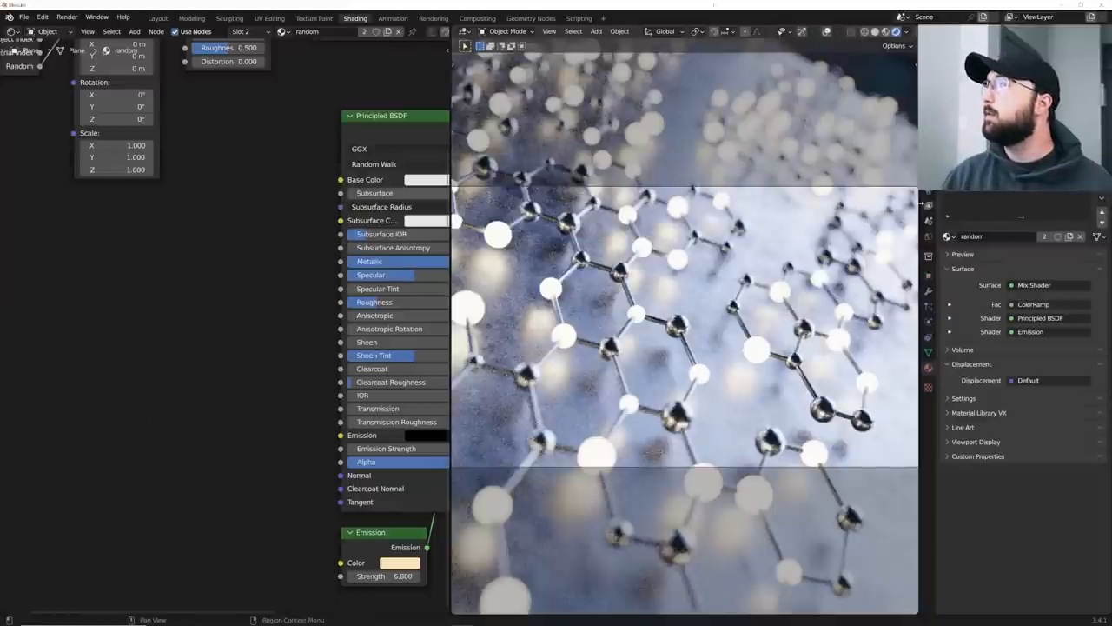
Step: Render the final depth-of-field close-up of the glowing lattice in the render window
left_click(928, 203)
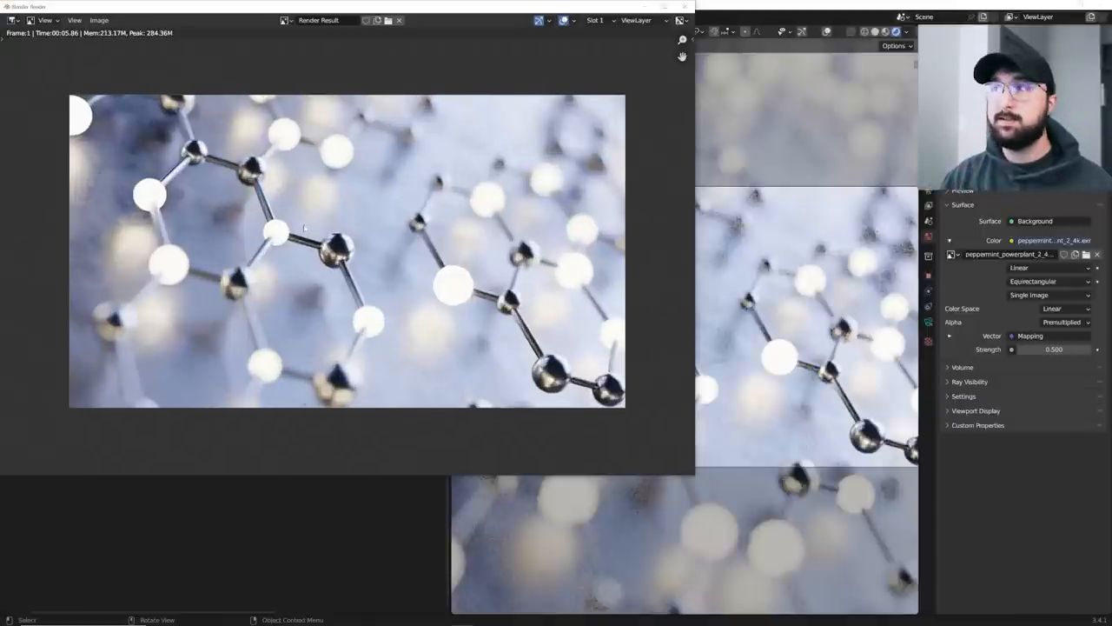
left_click(97, 21)
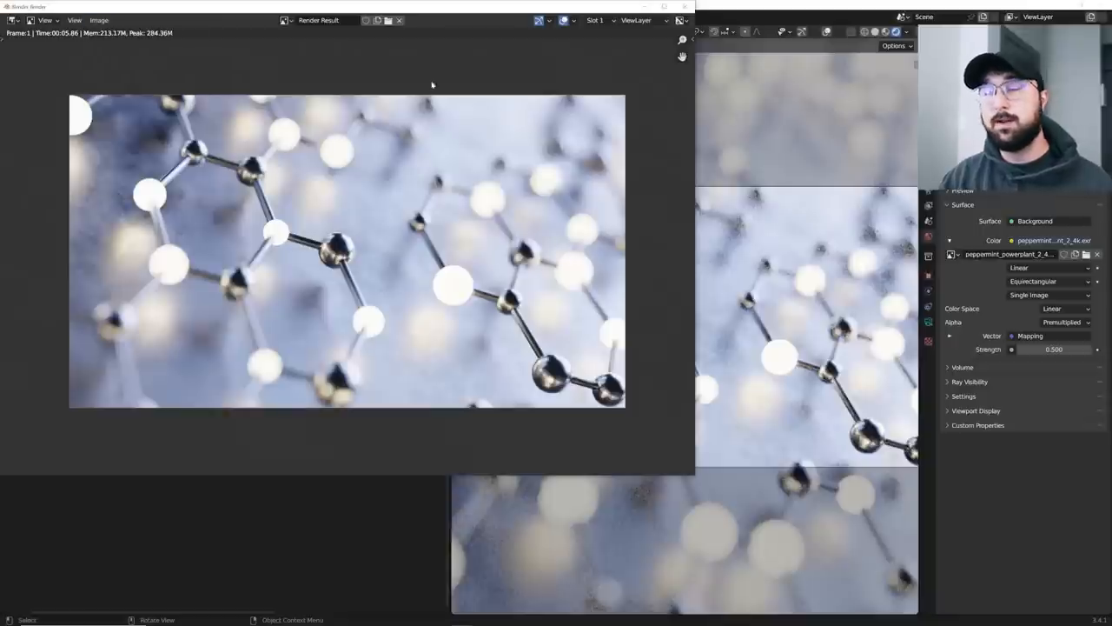
mouse_move(469, 87)
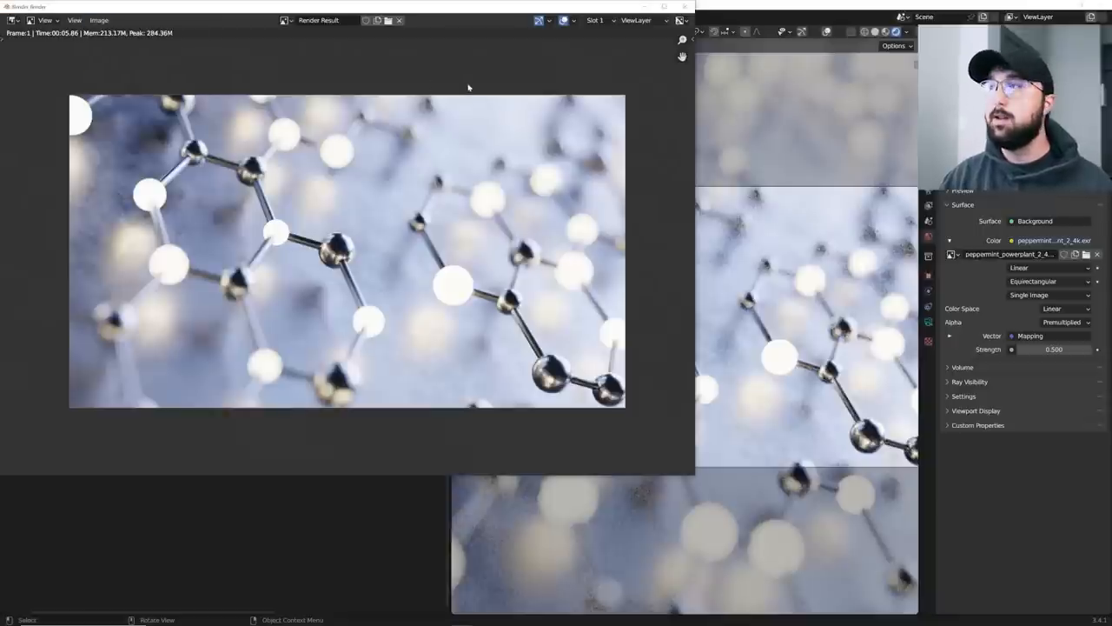